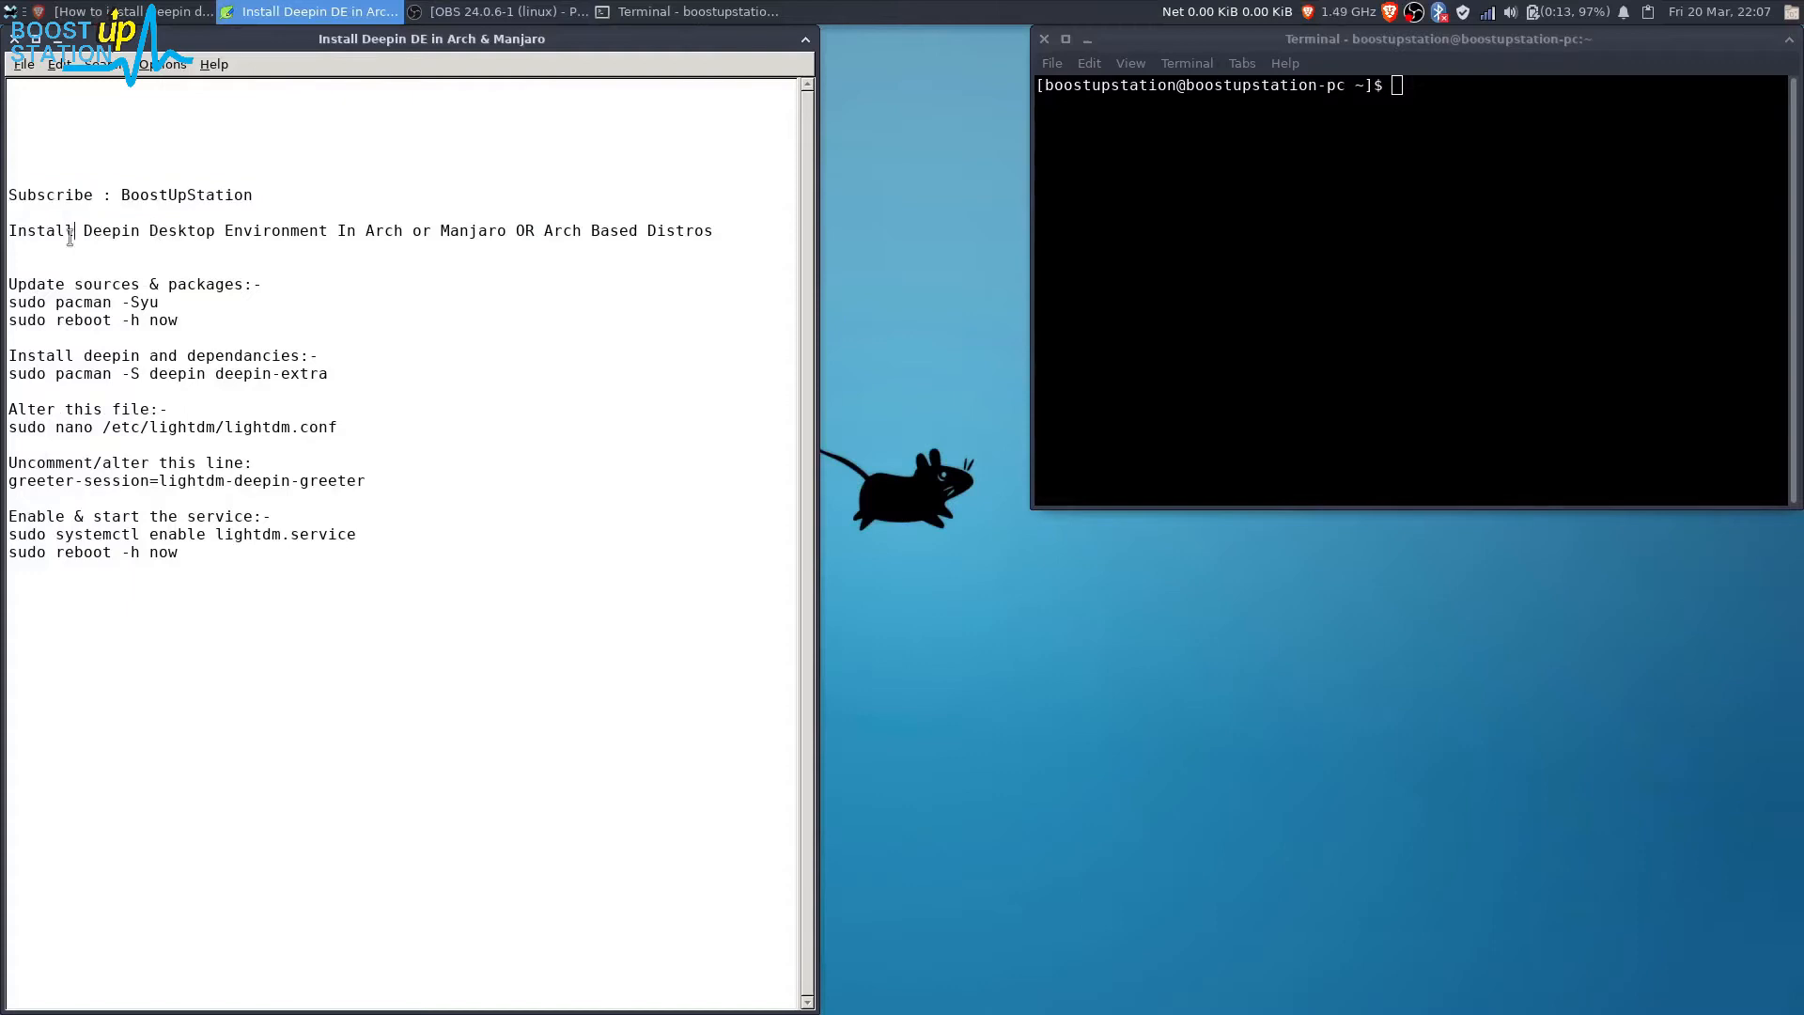
# Run the full system upgrade 'sudo pacman -Syu' from the notes, then select the Deepin install command.
pyautogui.moveTo(75, 230); pyautogui.dragTo(328, 230)
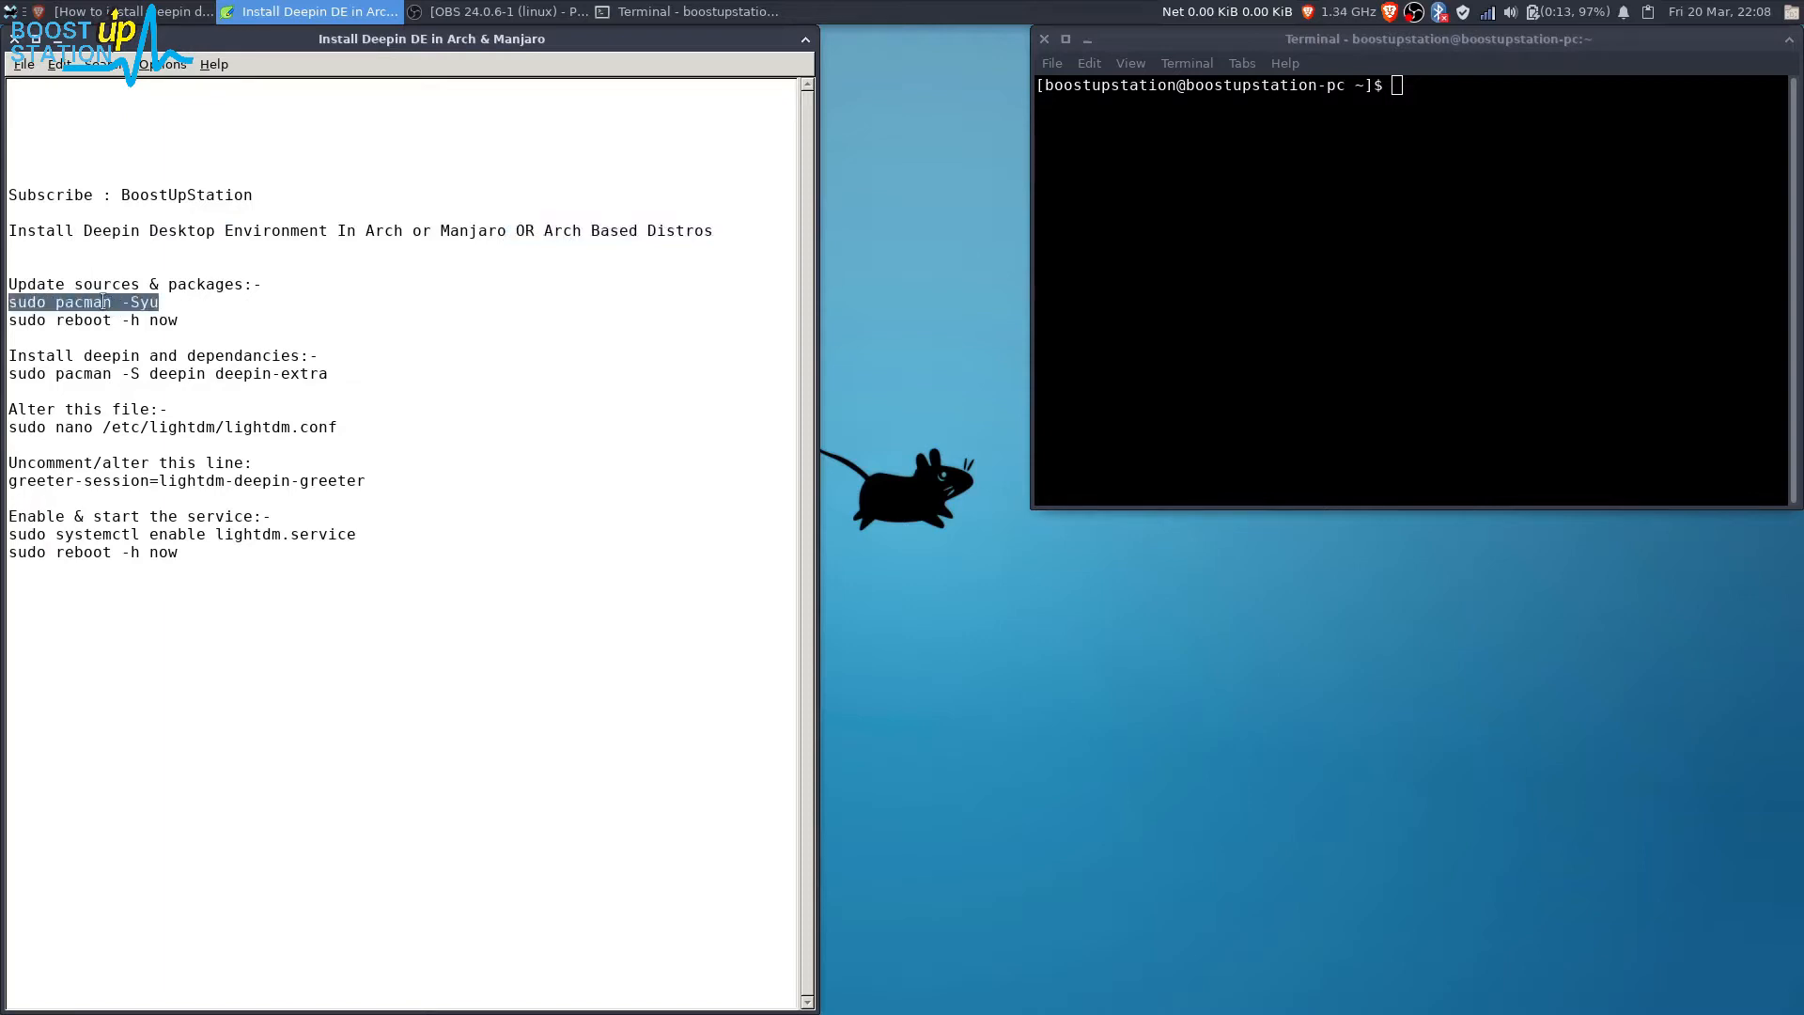
pyautogui.write('sudo pacman -Syu')
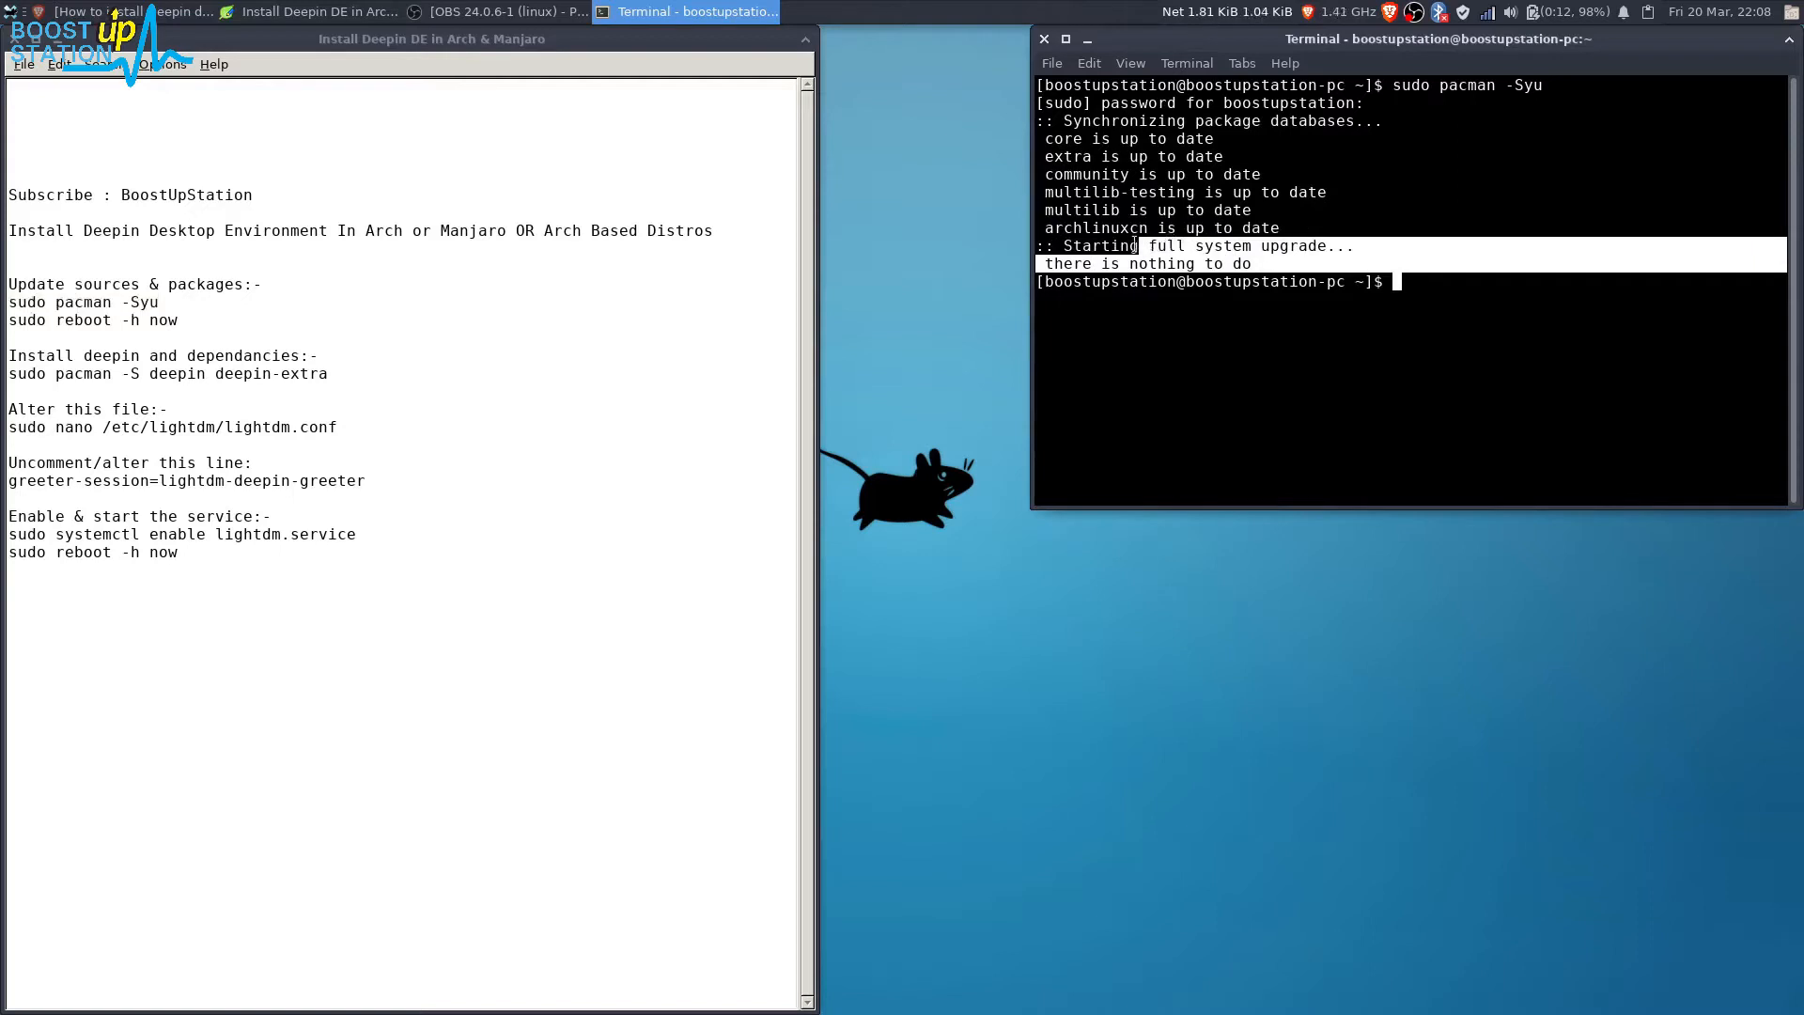
pyautogui.doubleClick(162, 321)
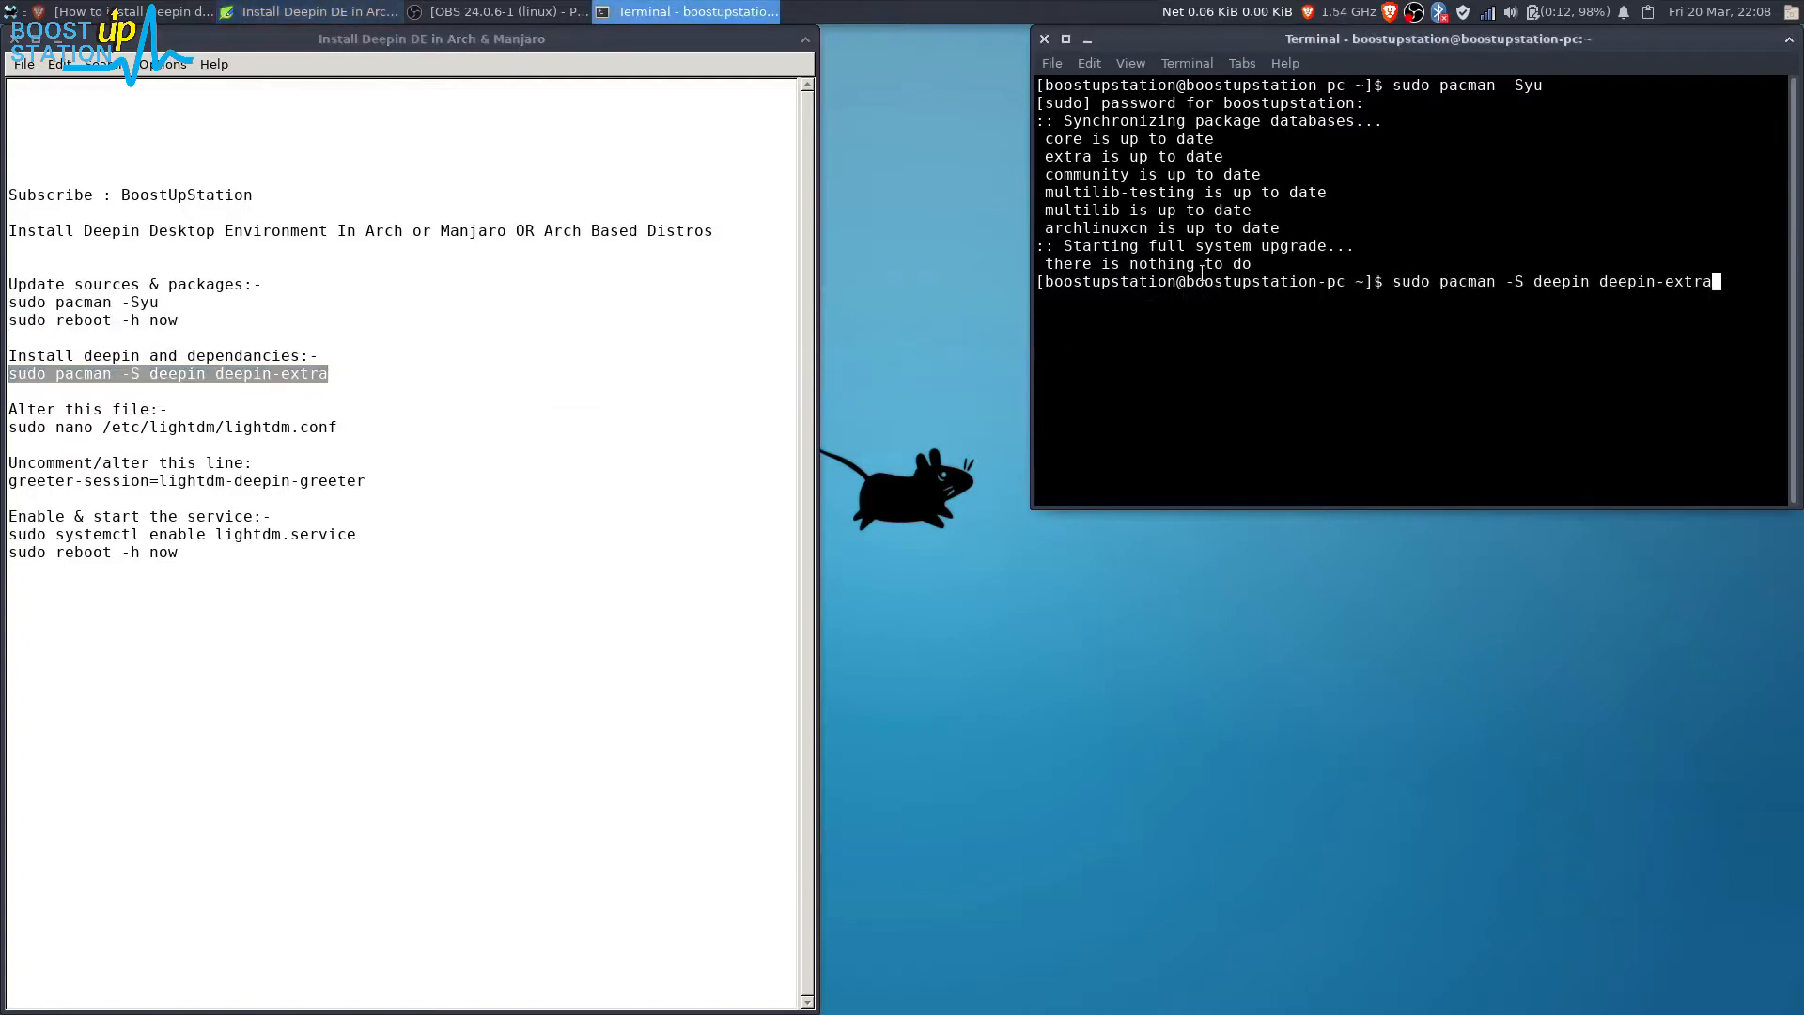
# Install deepin and deepin-extra, accepting all 26 group members by default.
pyautogui.press('Return')
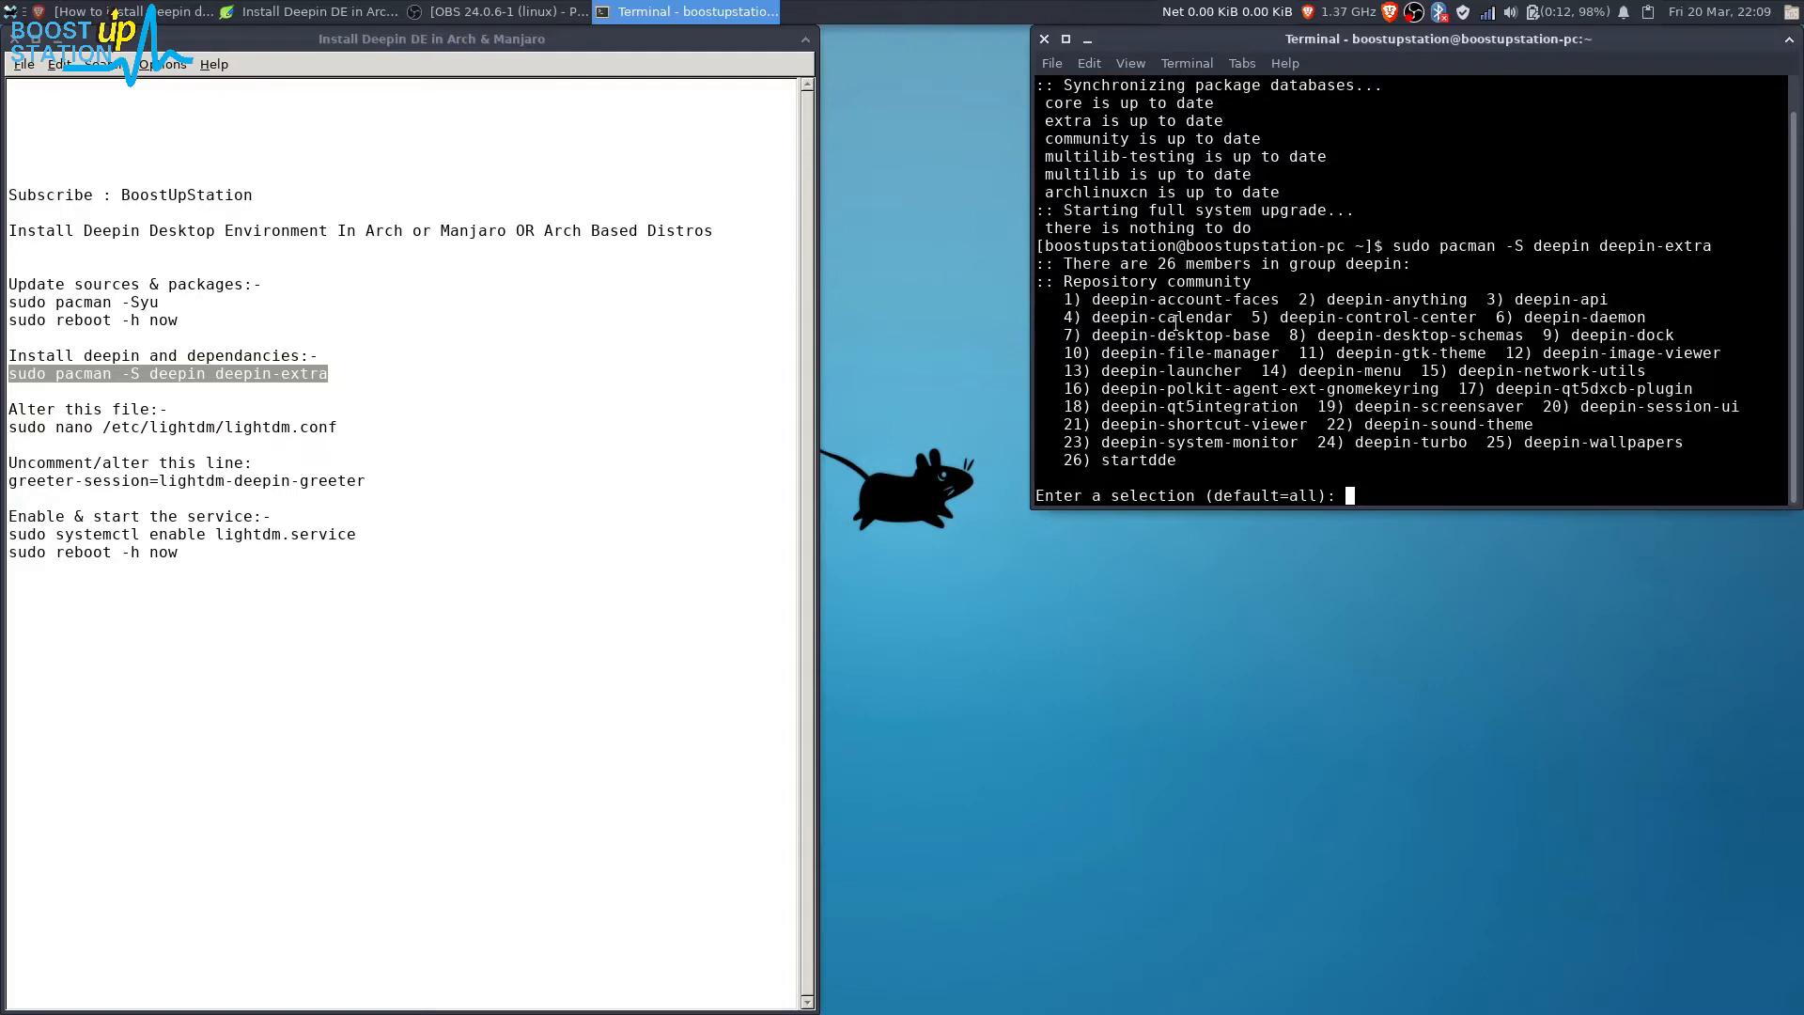
pyautogui.press('Return')
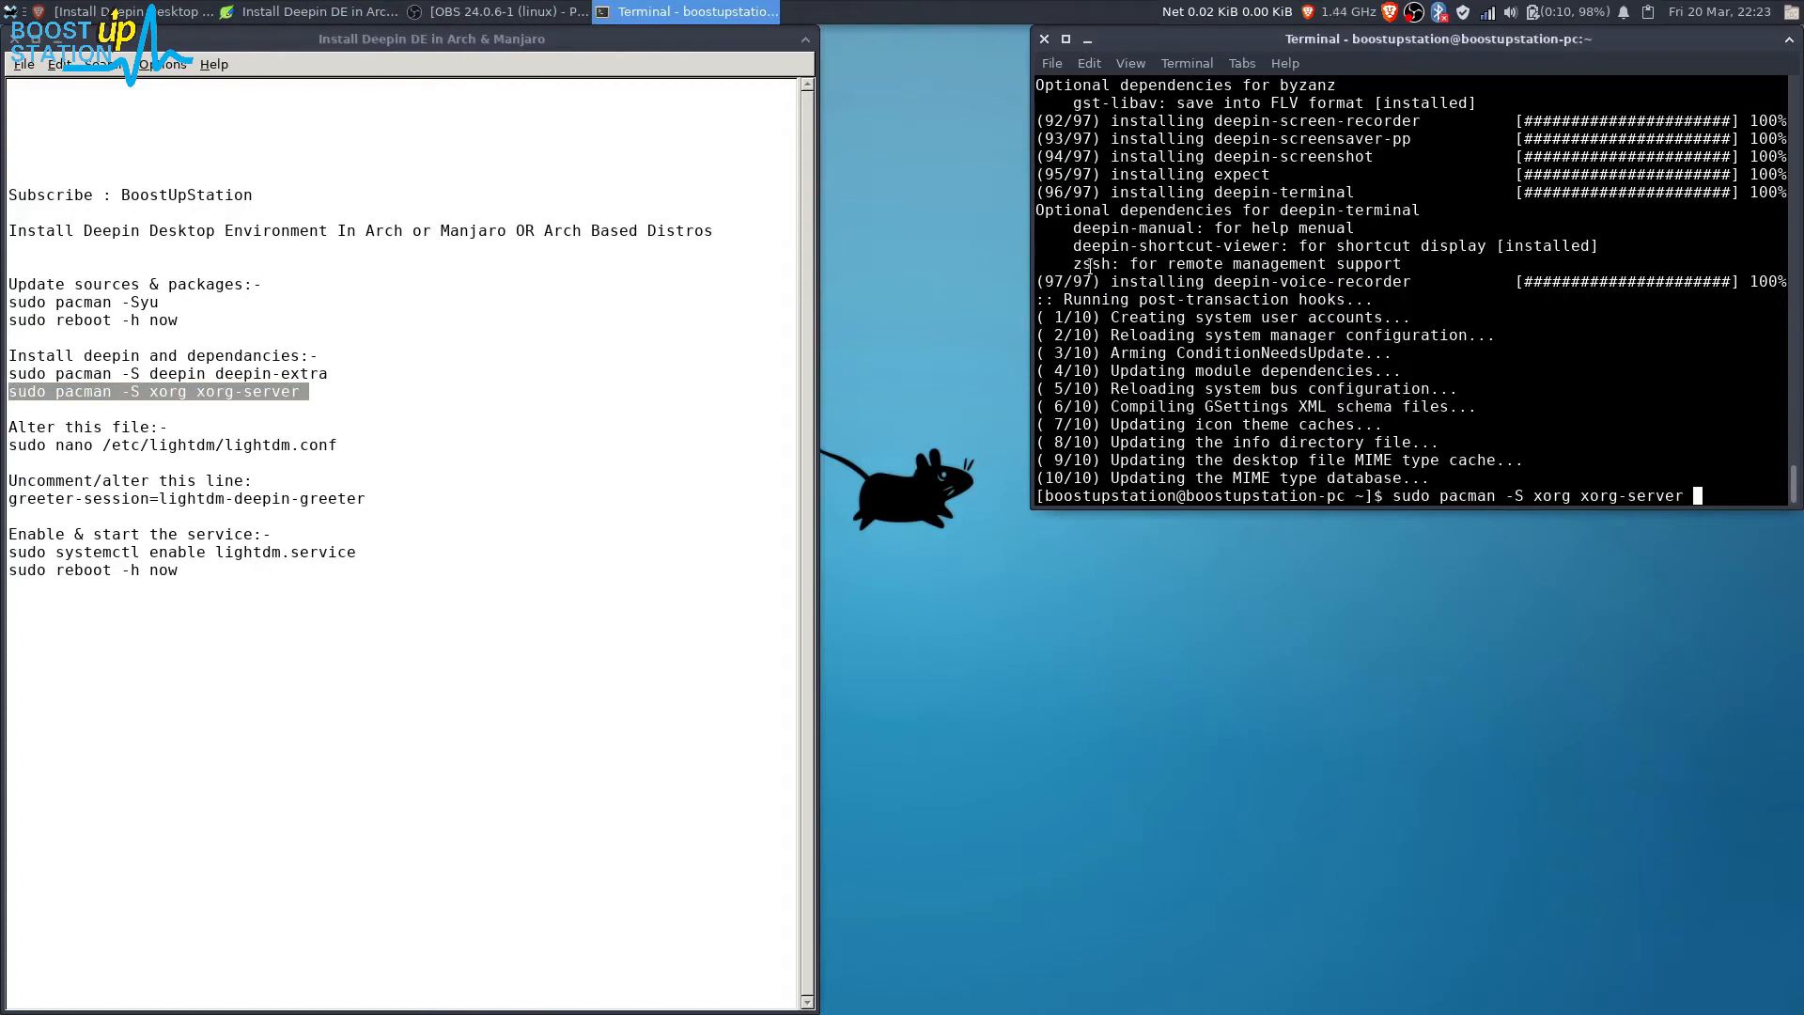
# Install xorg and xorg-server with sudo, accepting all 49 members and confirming with y.
pyautogui.press('Return')
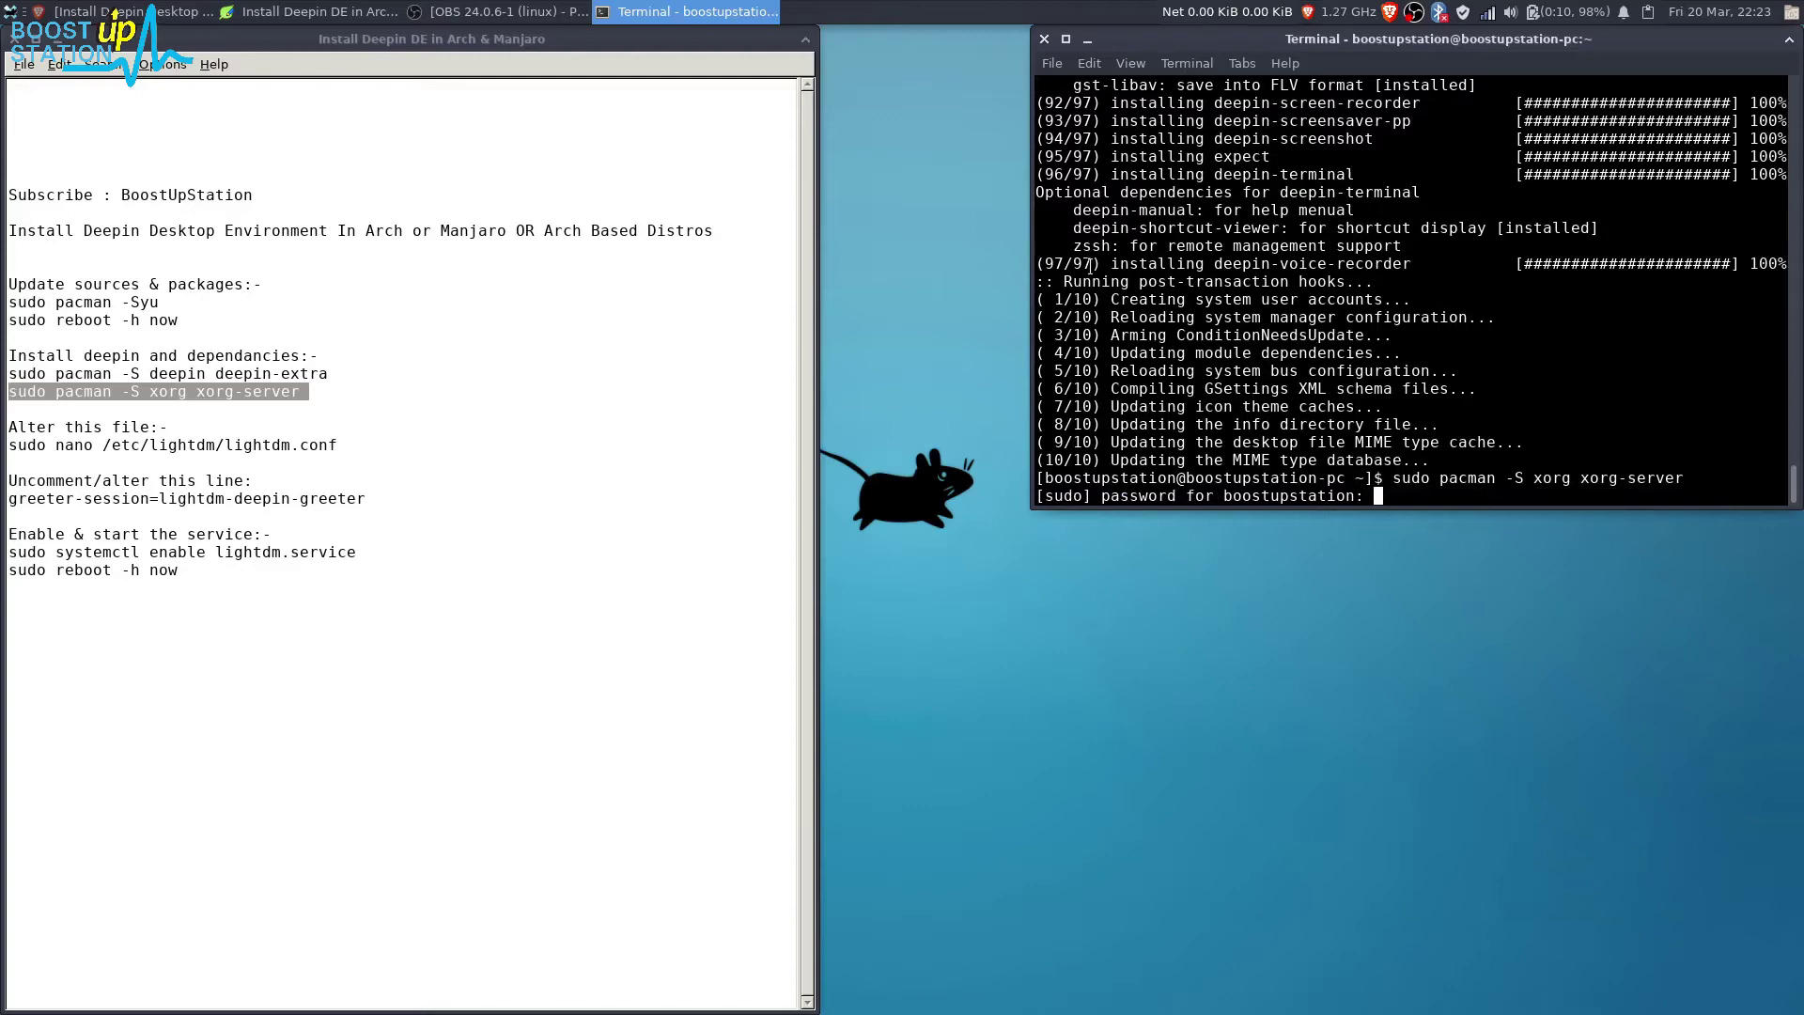
pyautogui.press('Return')
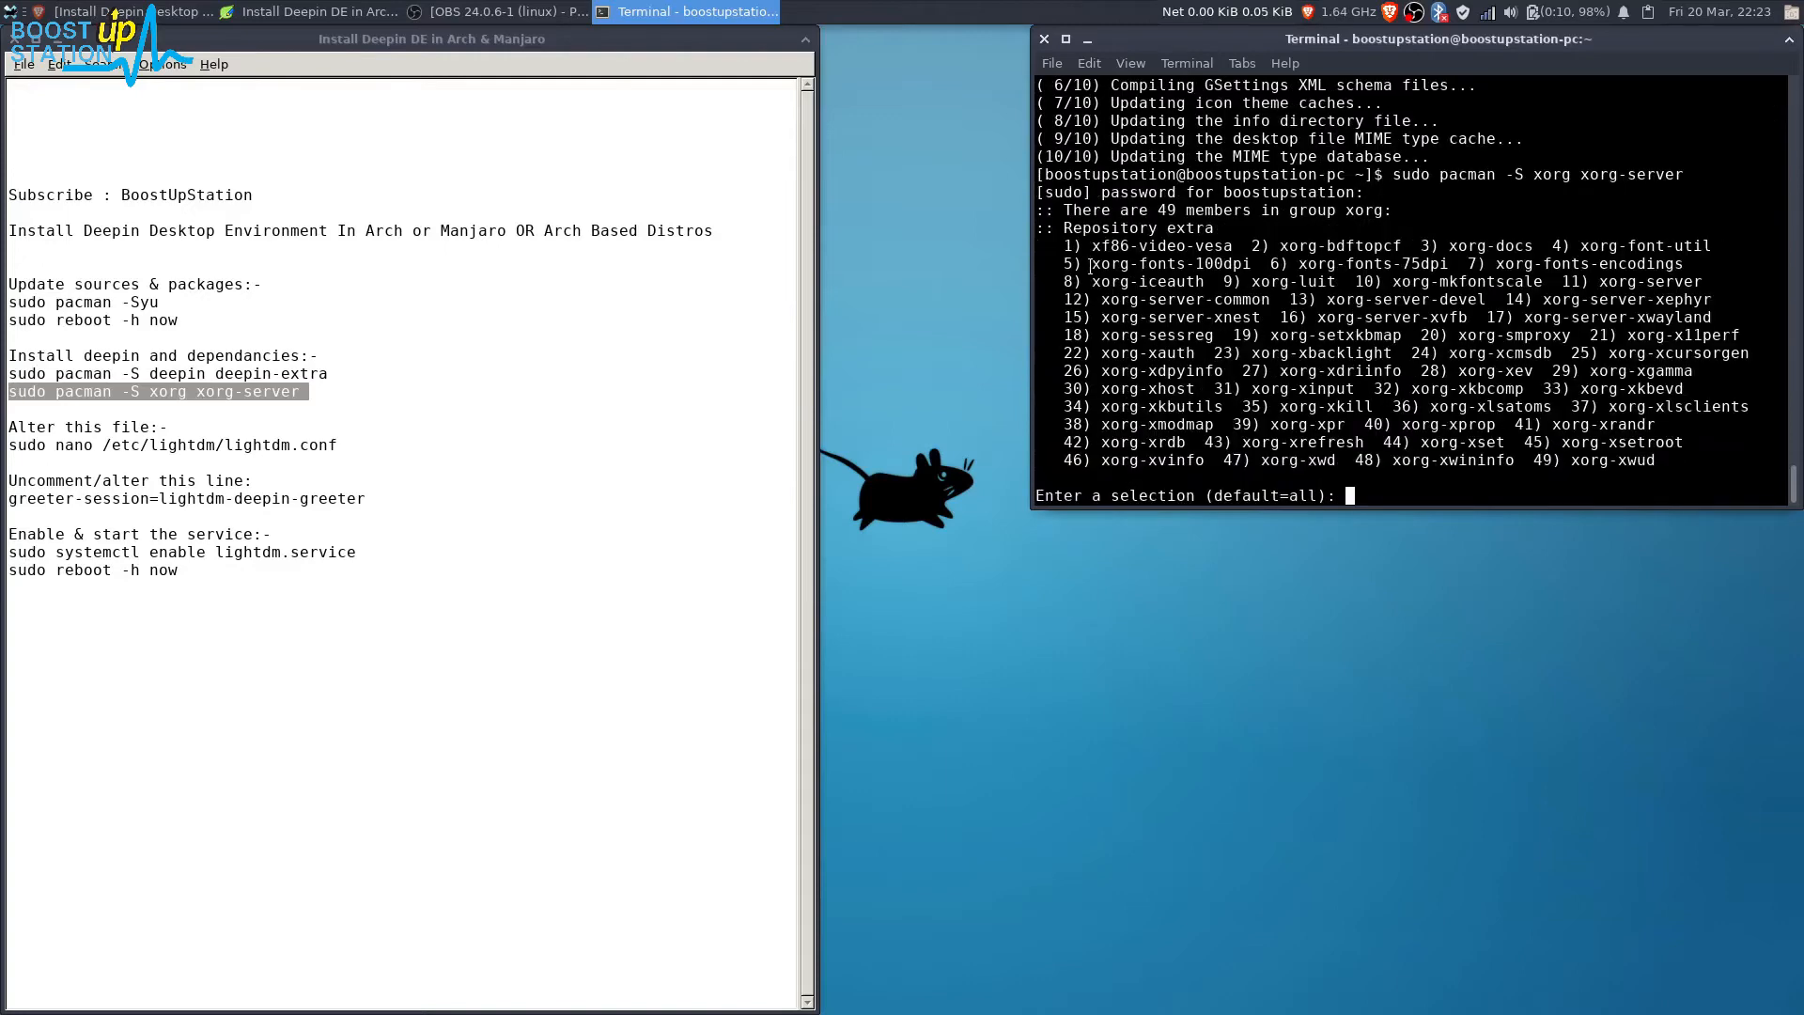
pyautogui.press('Return')
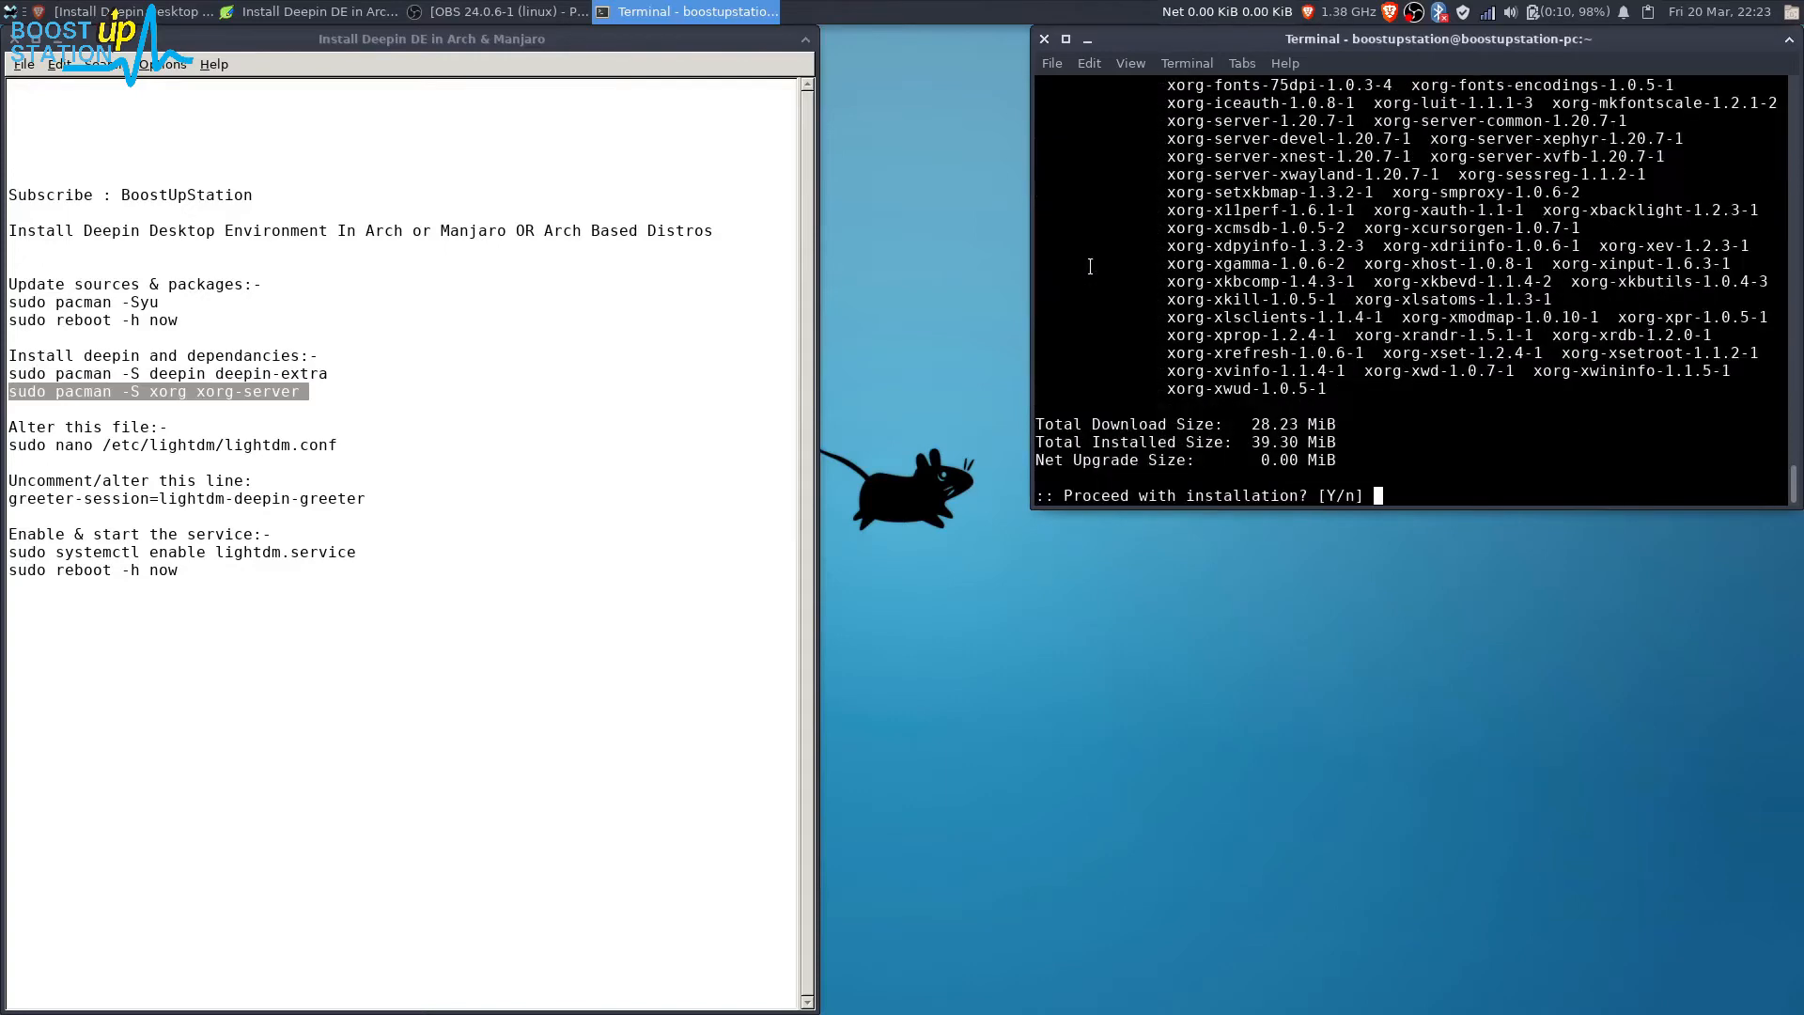
pyautogui.write('y')
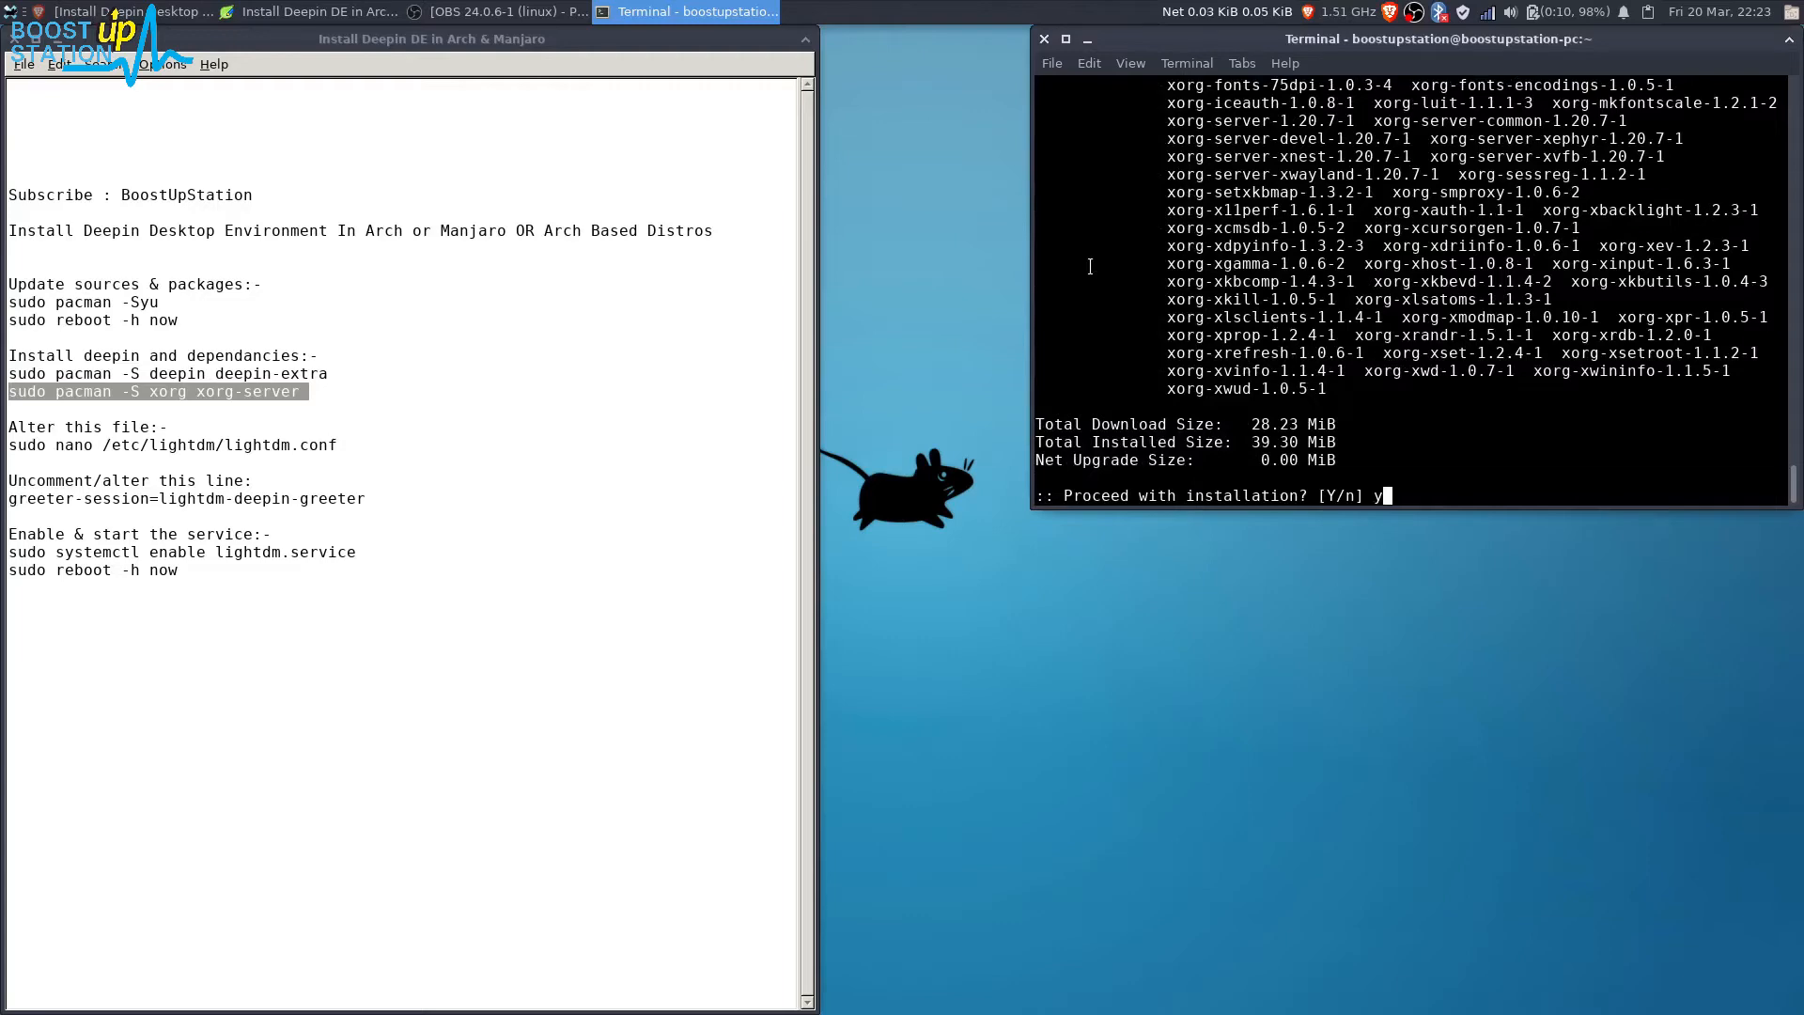
pyautogui.press('Return')
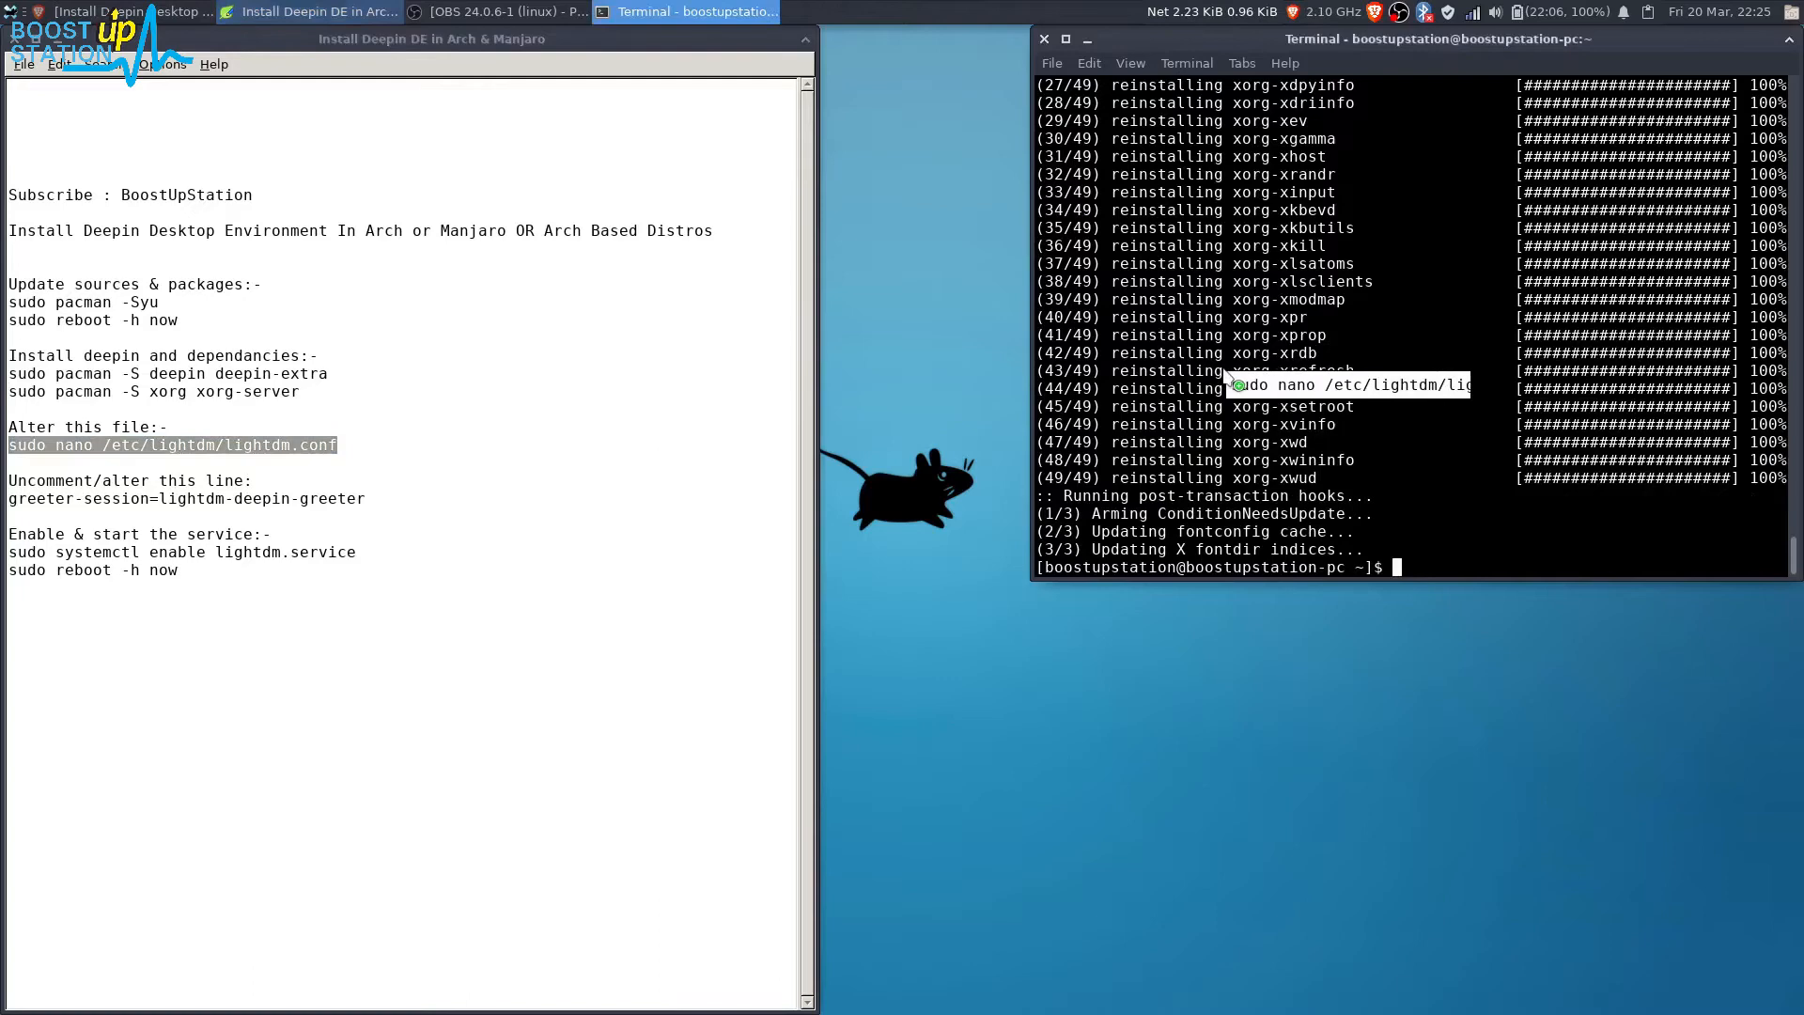
# In nano, set greeter-session=lightdm-deepin-greeter in /etc/lightdm/lightdm.conf and save.
pyautogui.write('sudo nano /etc/lightdm/lightdm.conf')
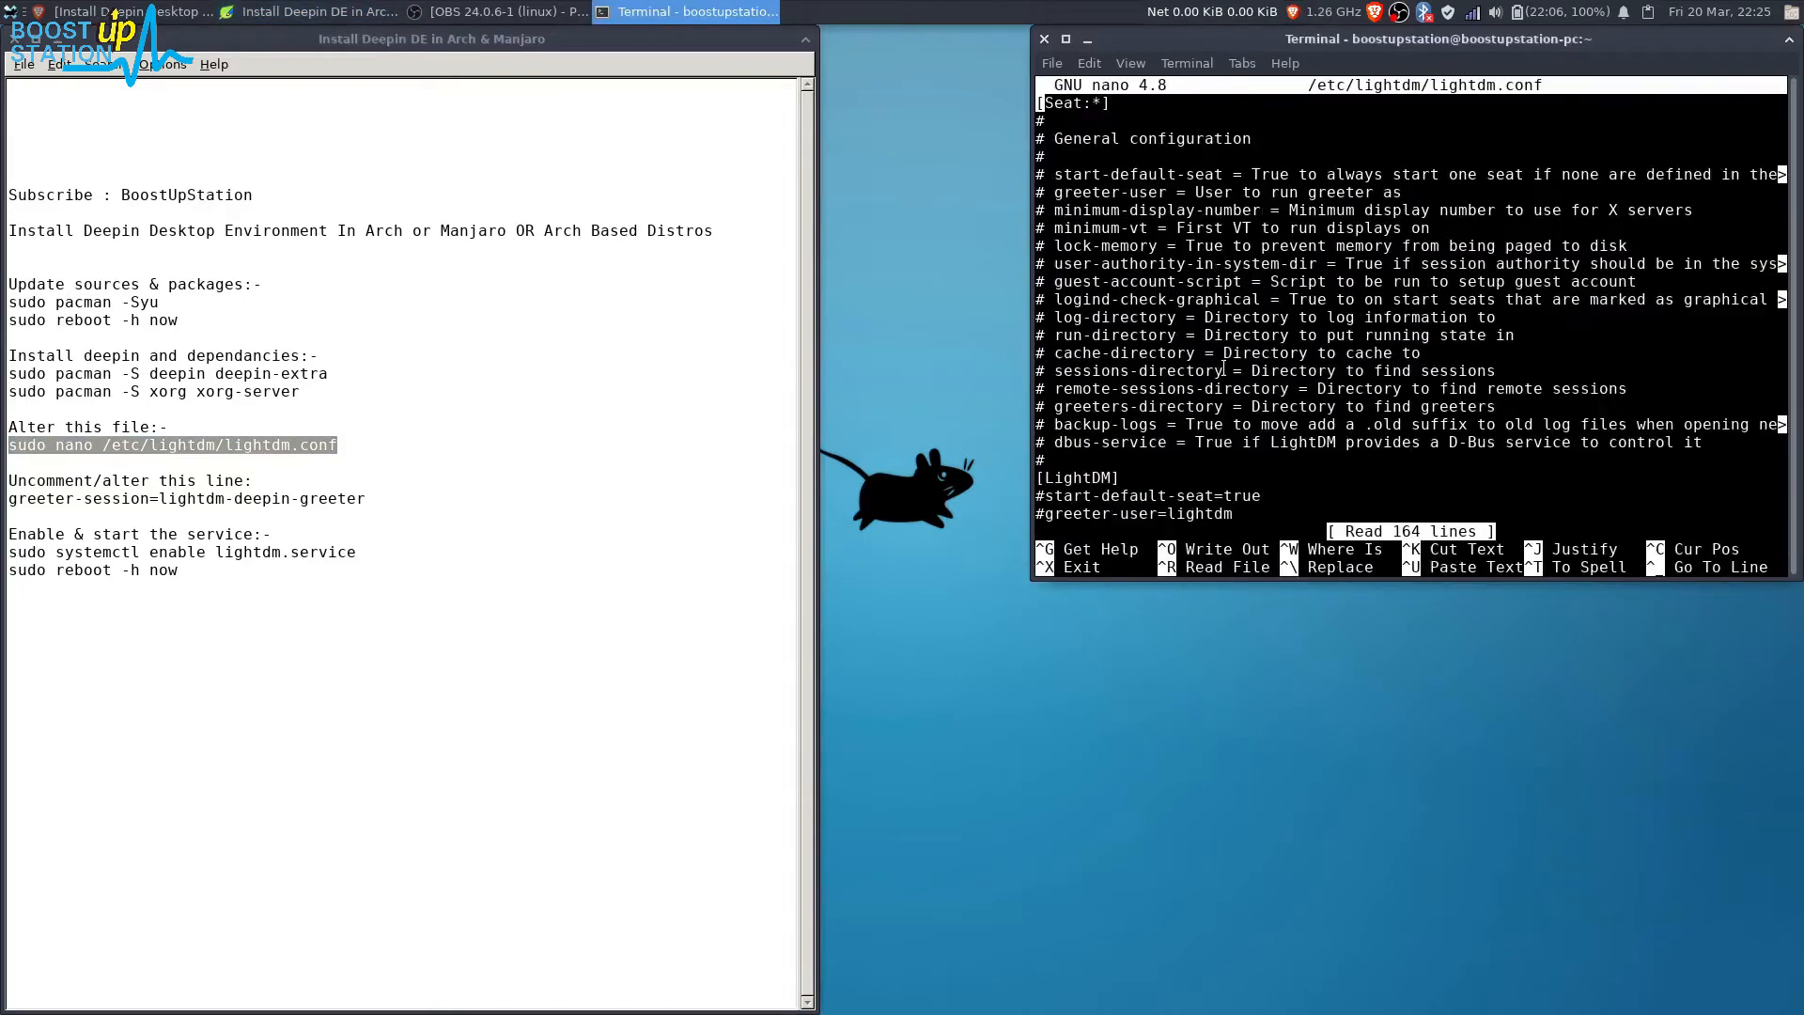
pyautogui.scroll(-3)
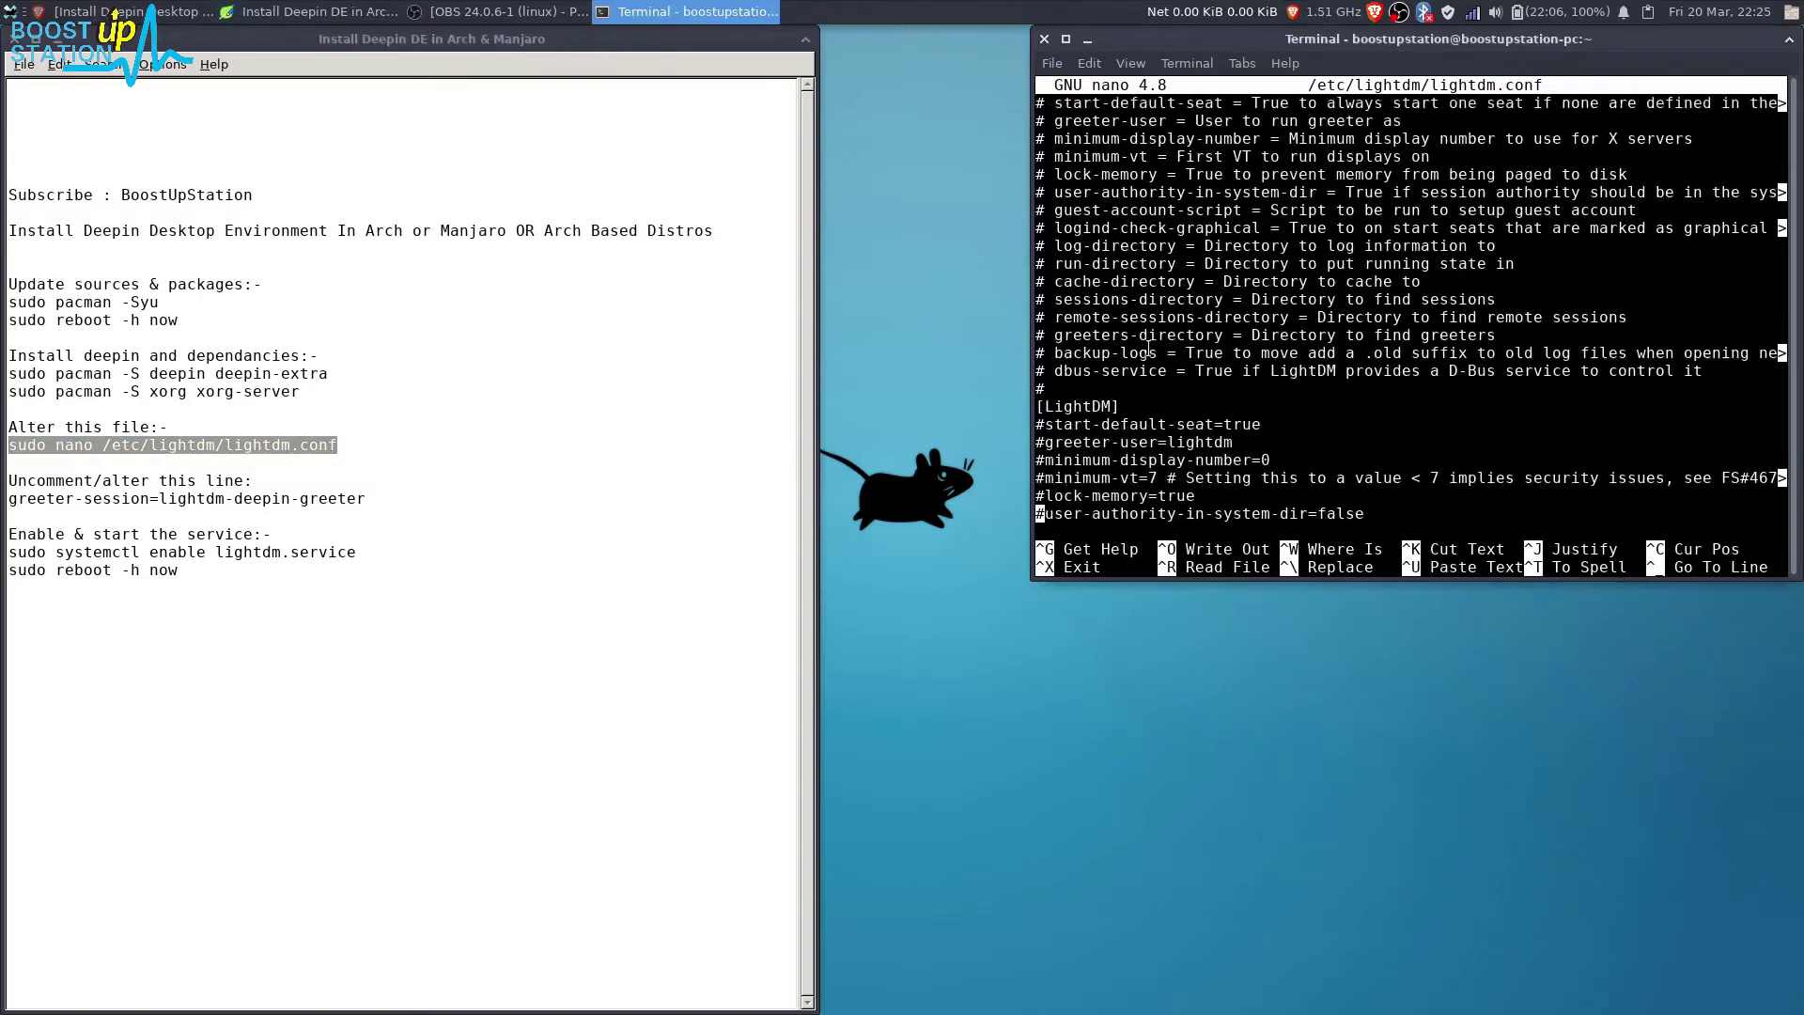
pyautogui.scroll(-3)
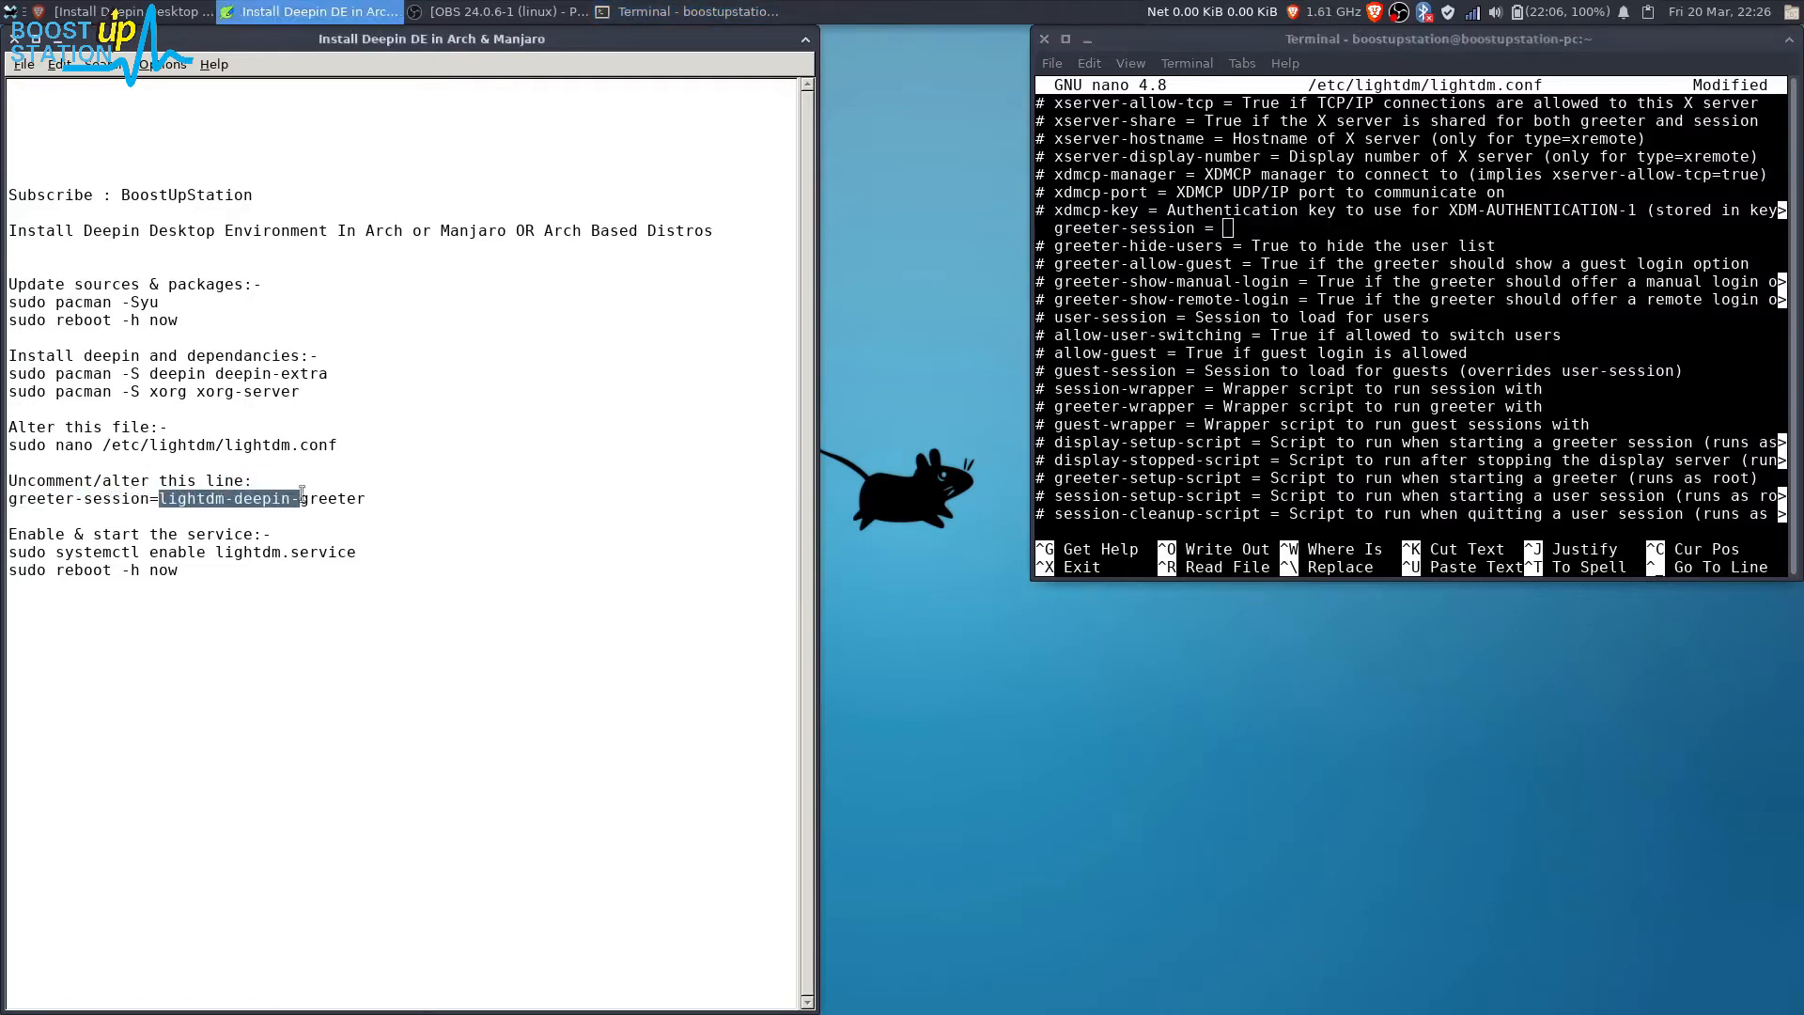
pyautogui.rightClick(297, 498)
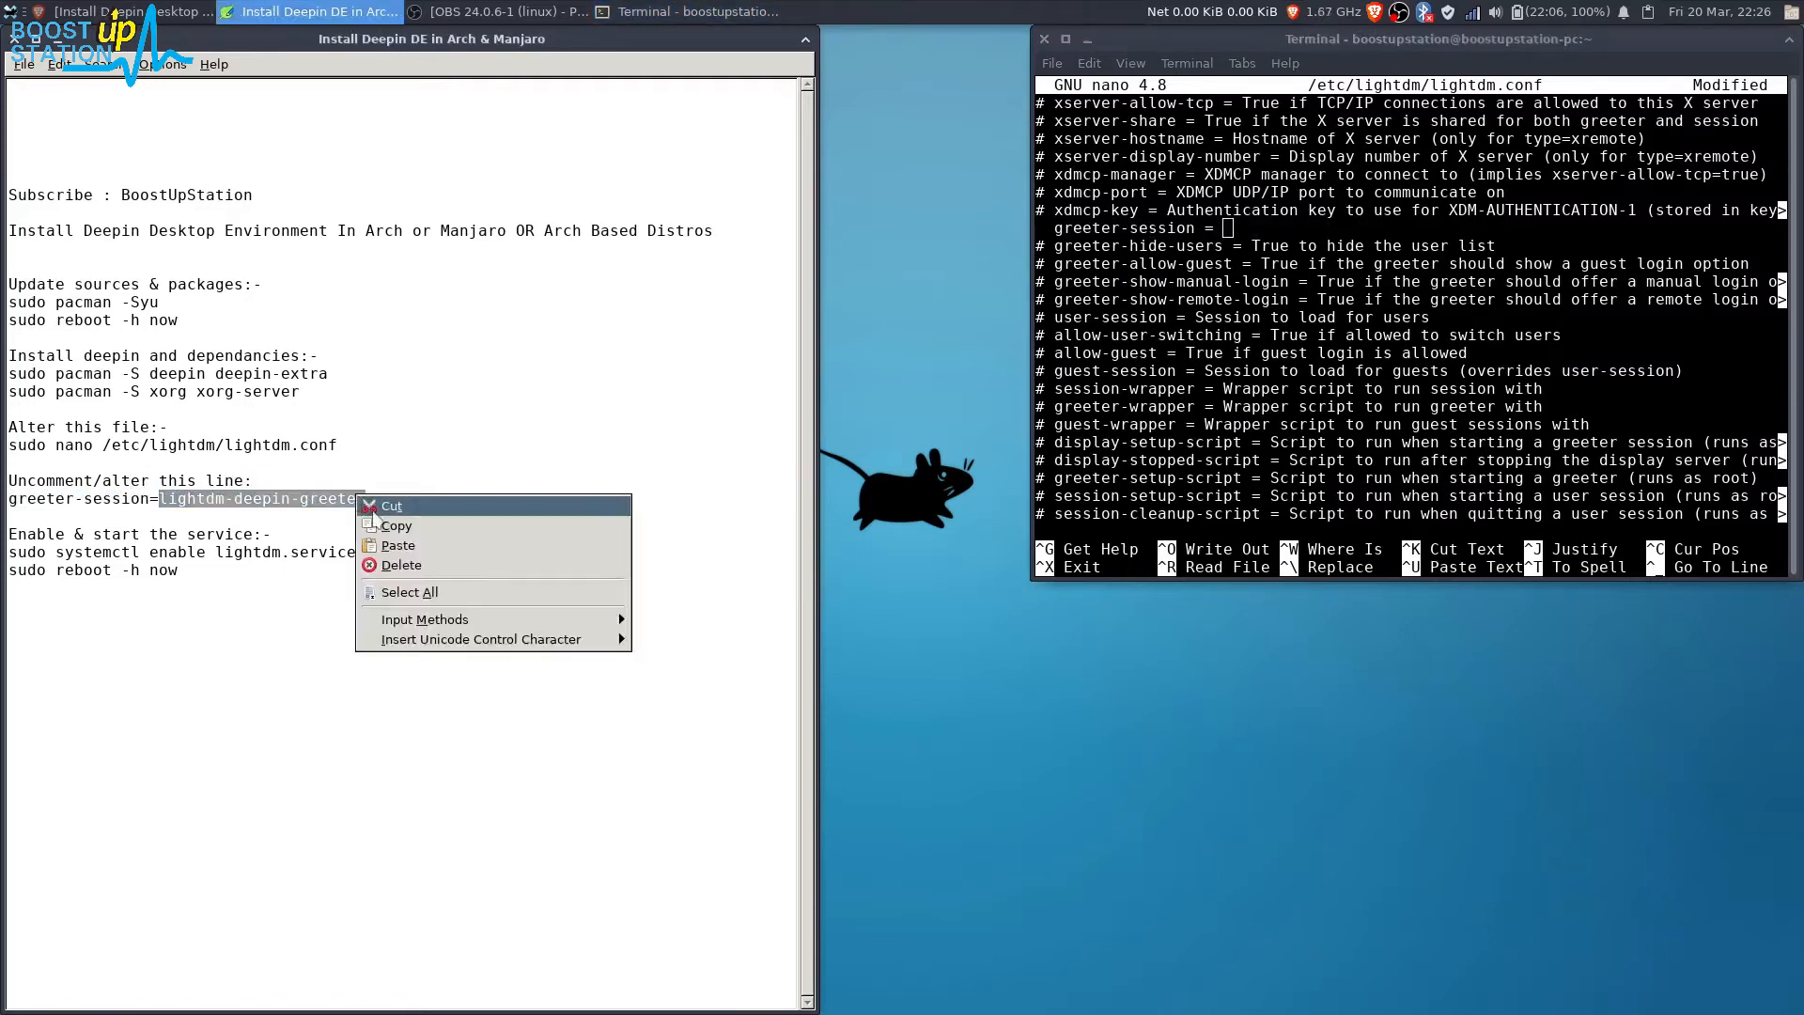
pyautogui.rightClick(1302, 310)
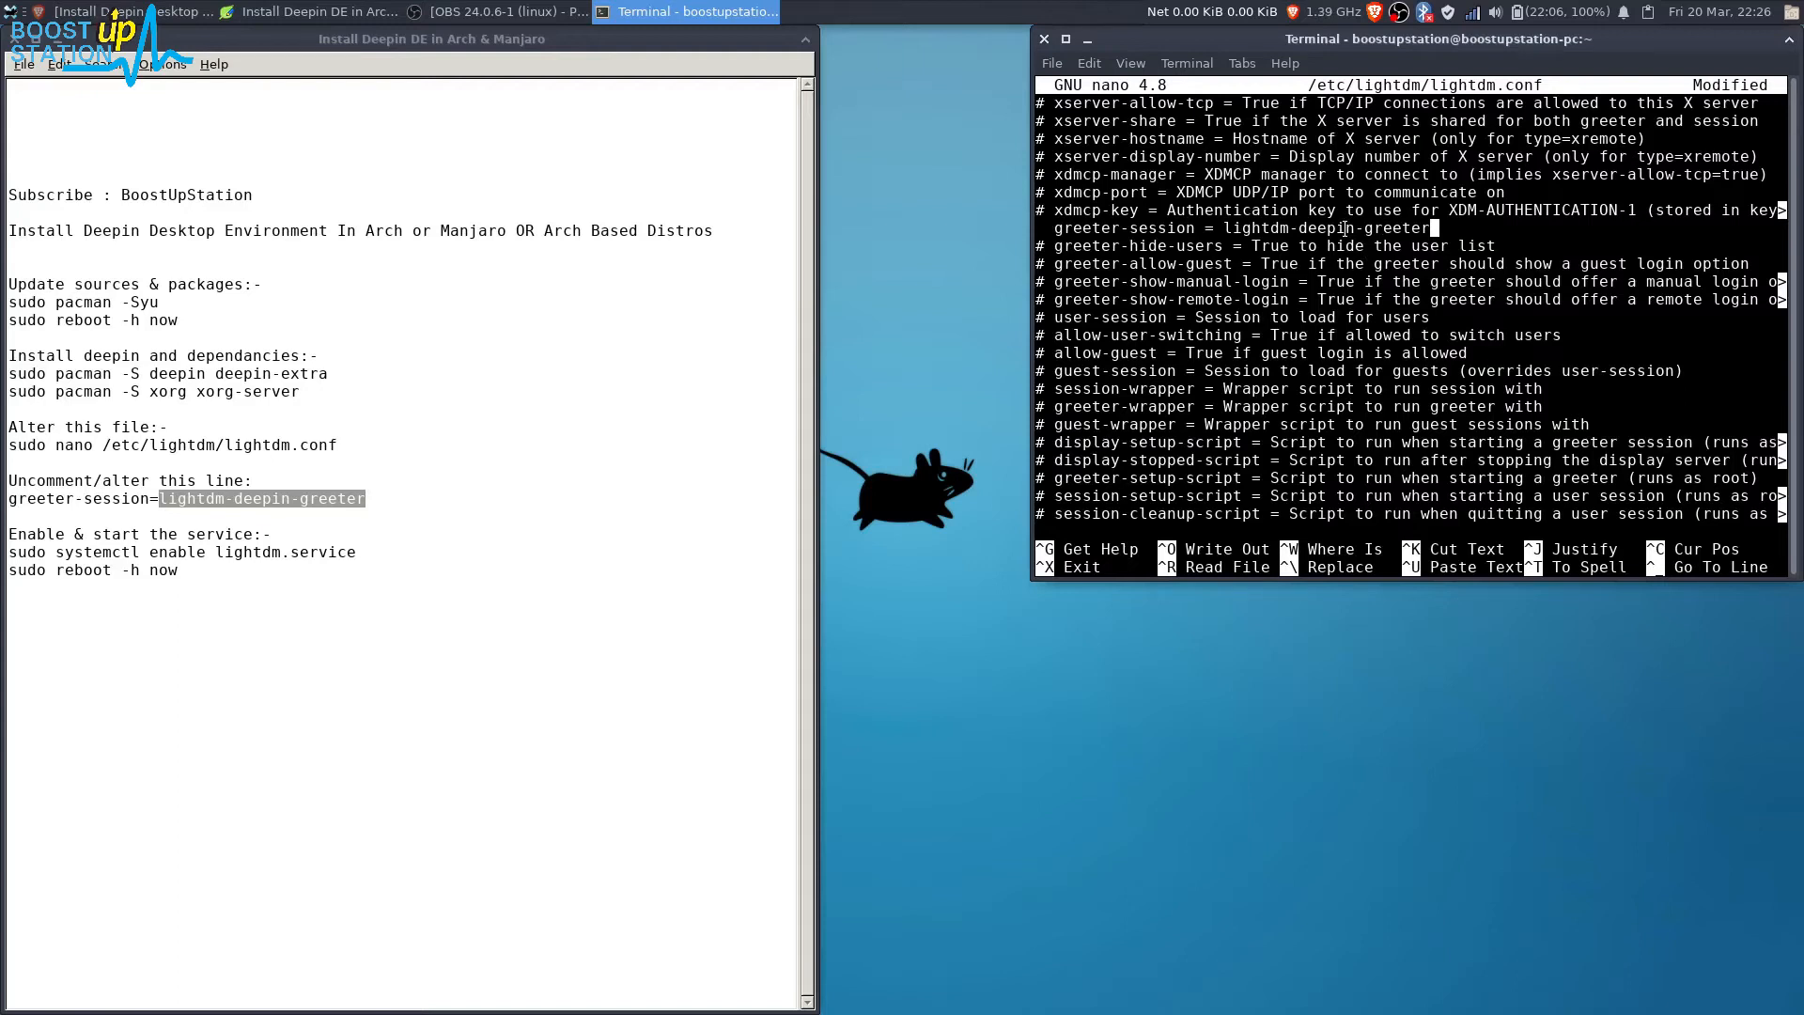
pyautogui.press('ctrl+o')
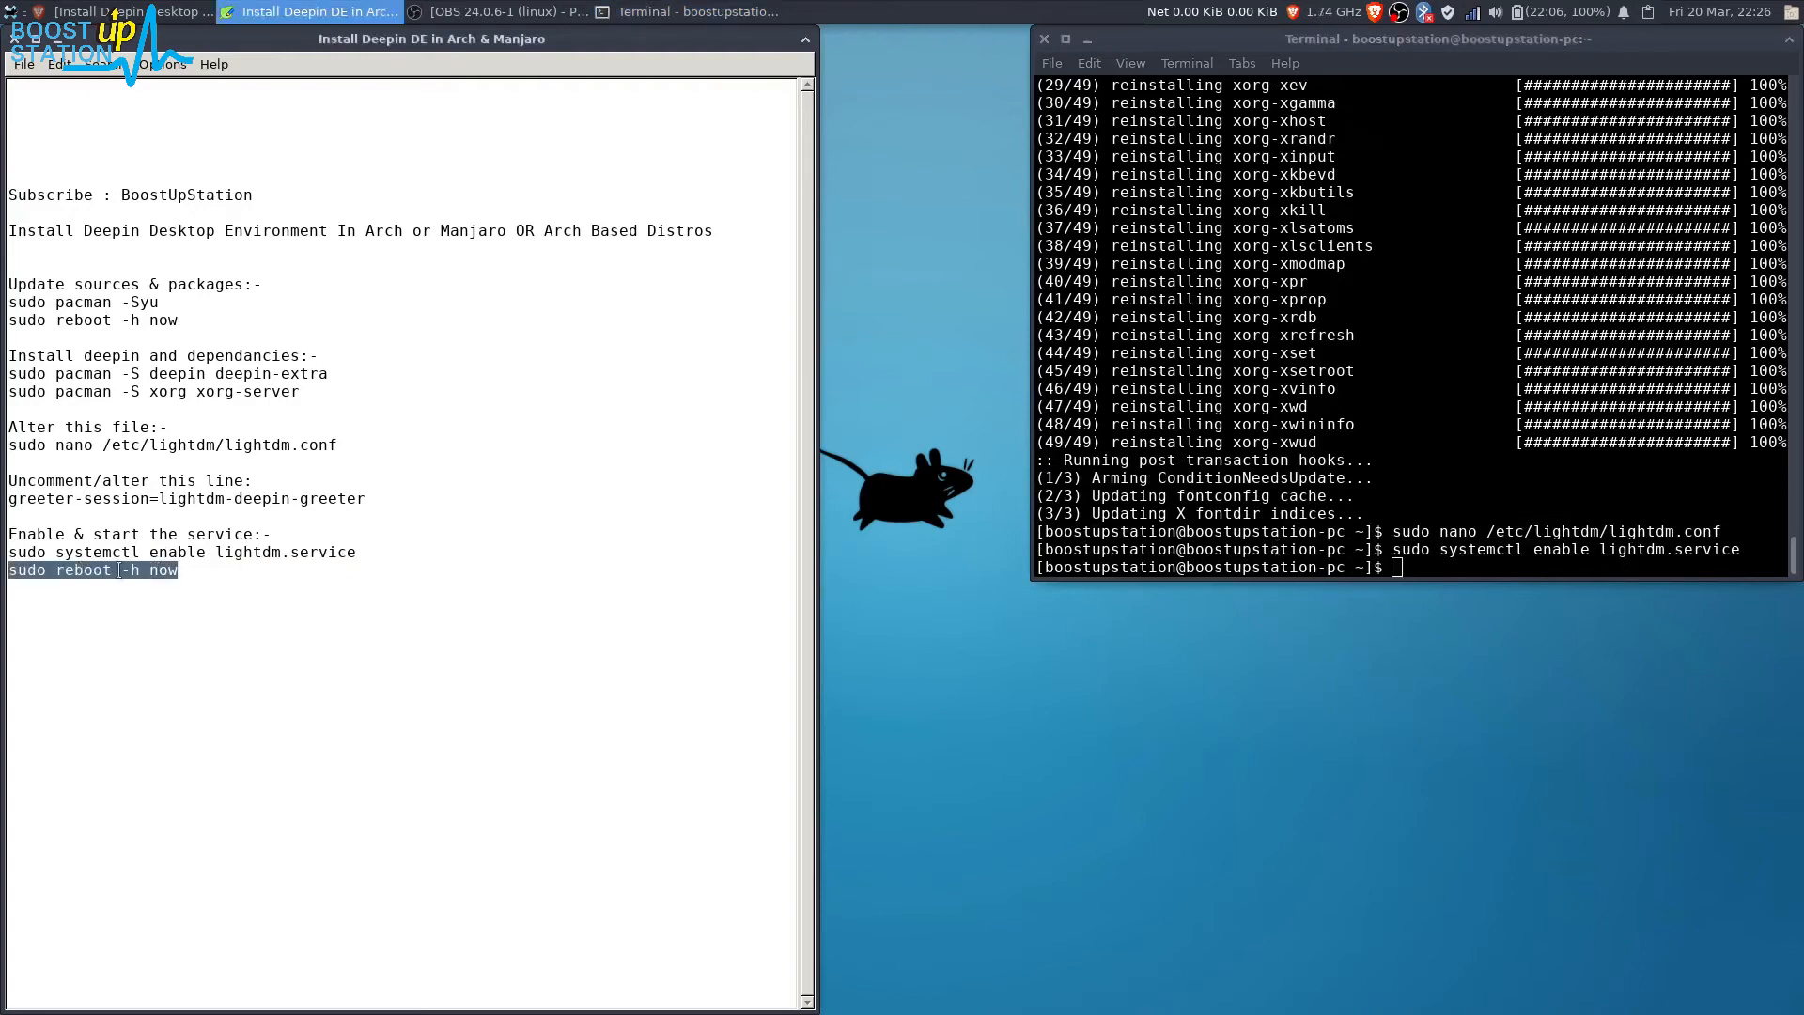
# Reboot the machine immediately with 'sudo reboot -h now'.
pyautogui.write('sudo reboot -h now')
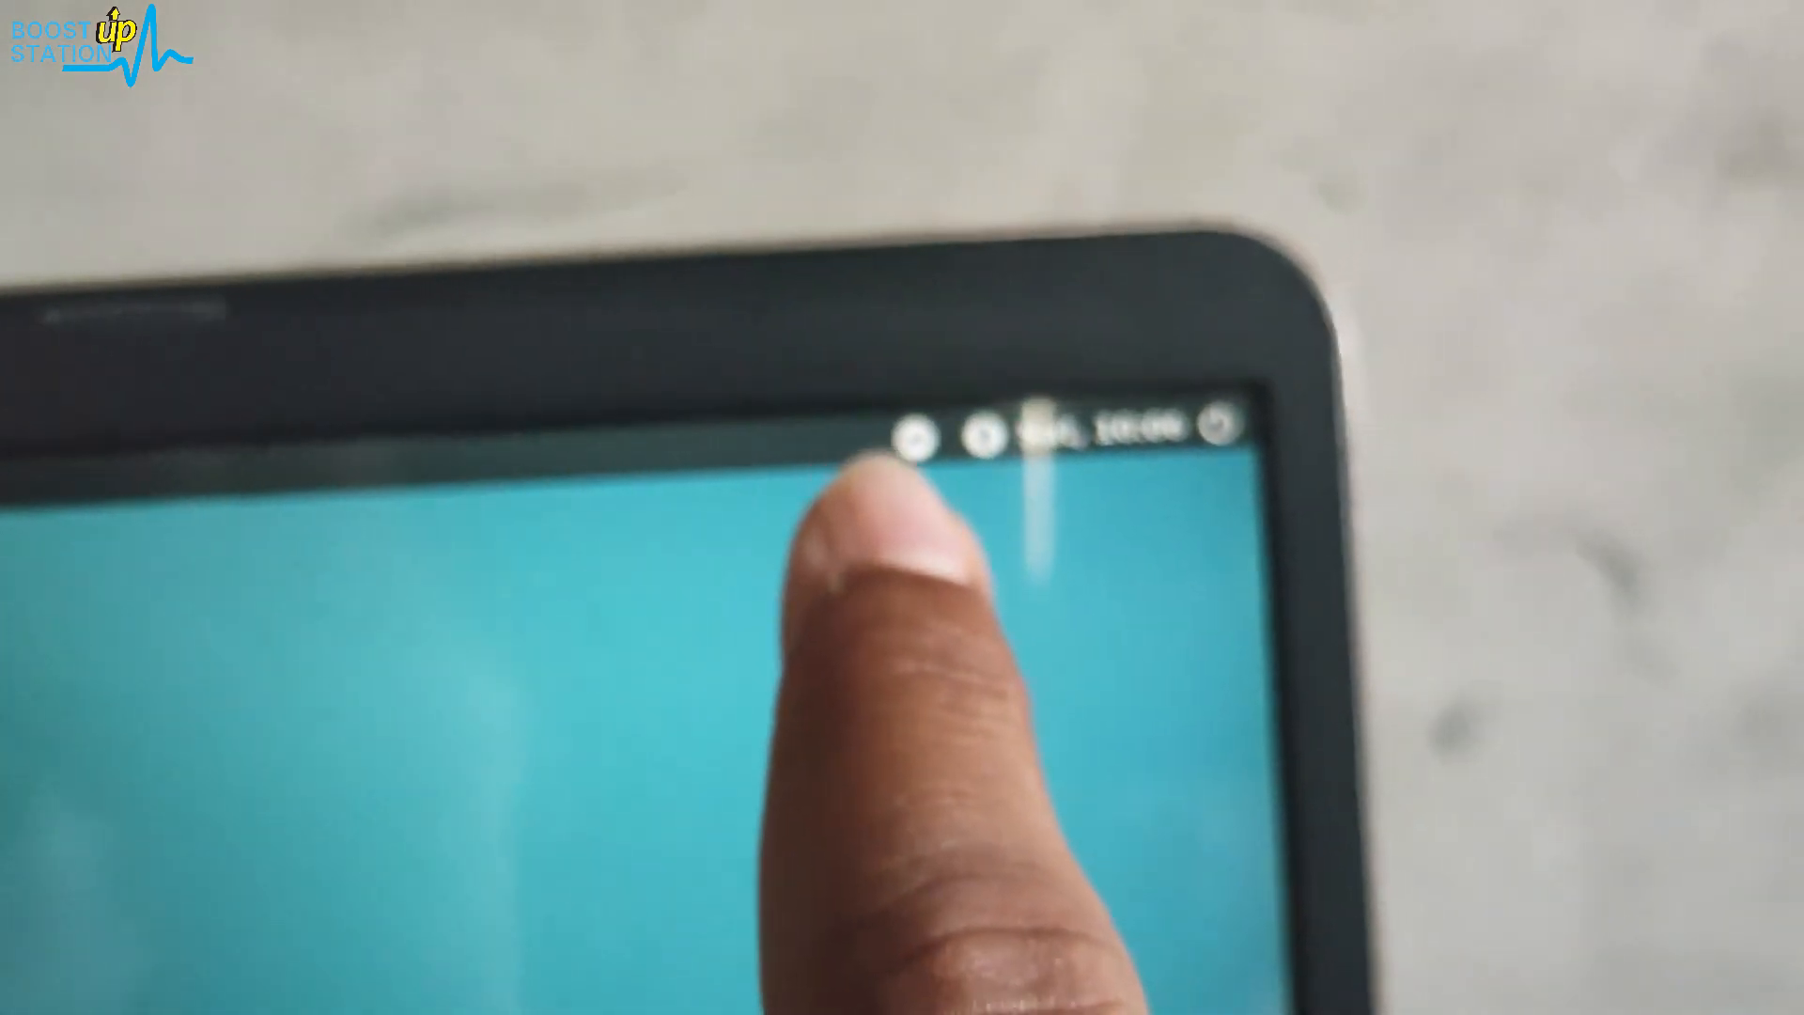
# Log in to the Deepin session from the Deepin greeter login screen.
pyautogui.click(936, 403)
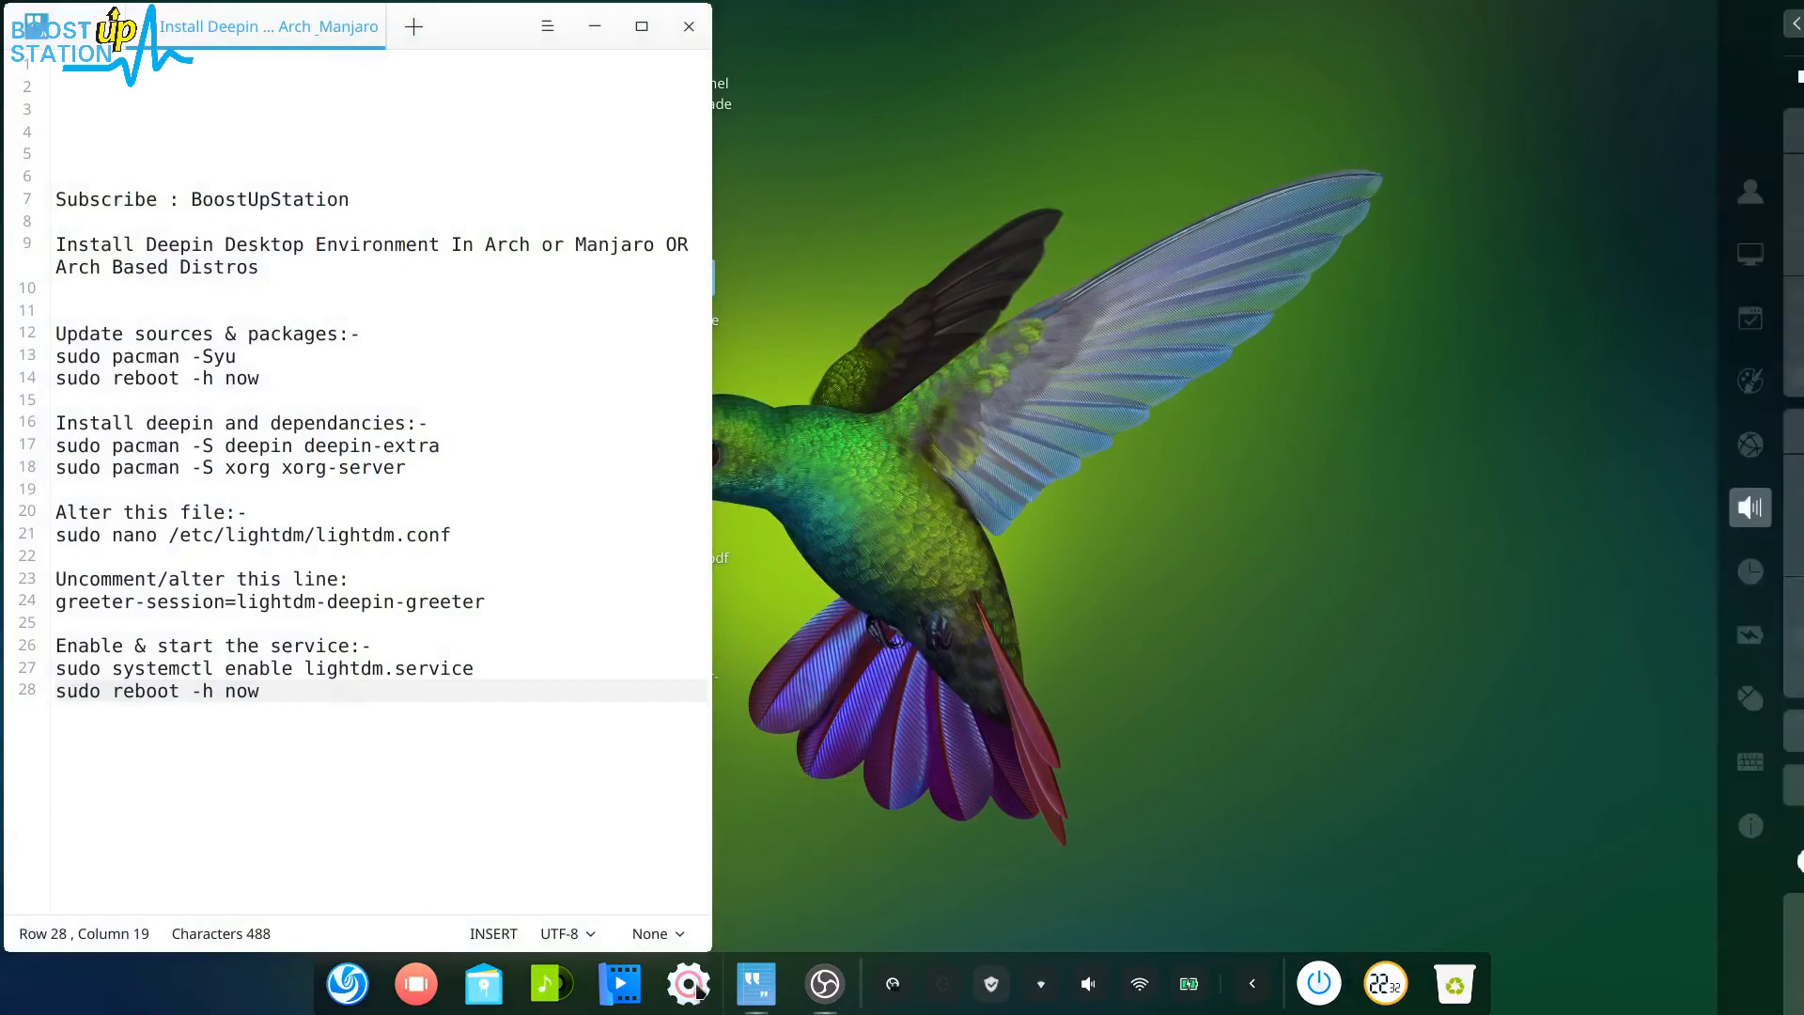
# Open Deepin's All Settings panel showing network and sound options.
pyautogui.click(688, 984)
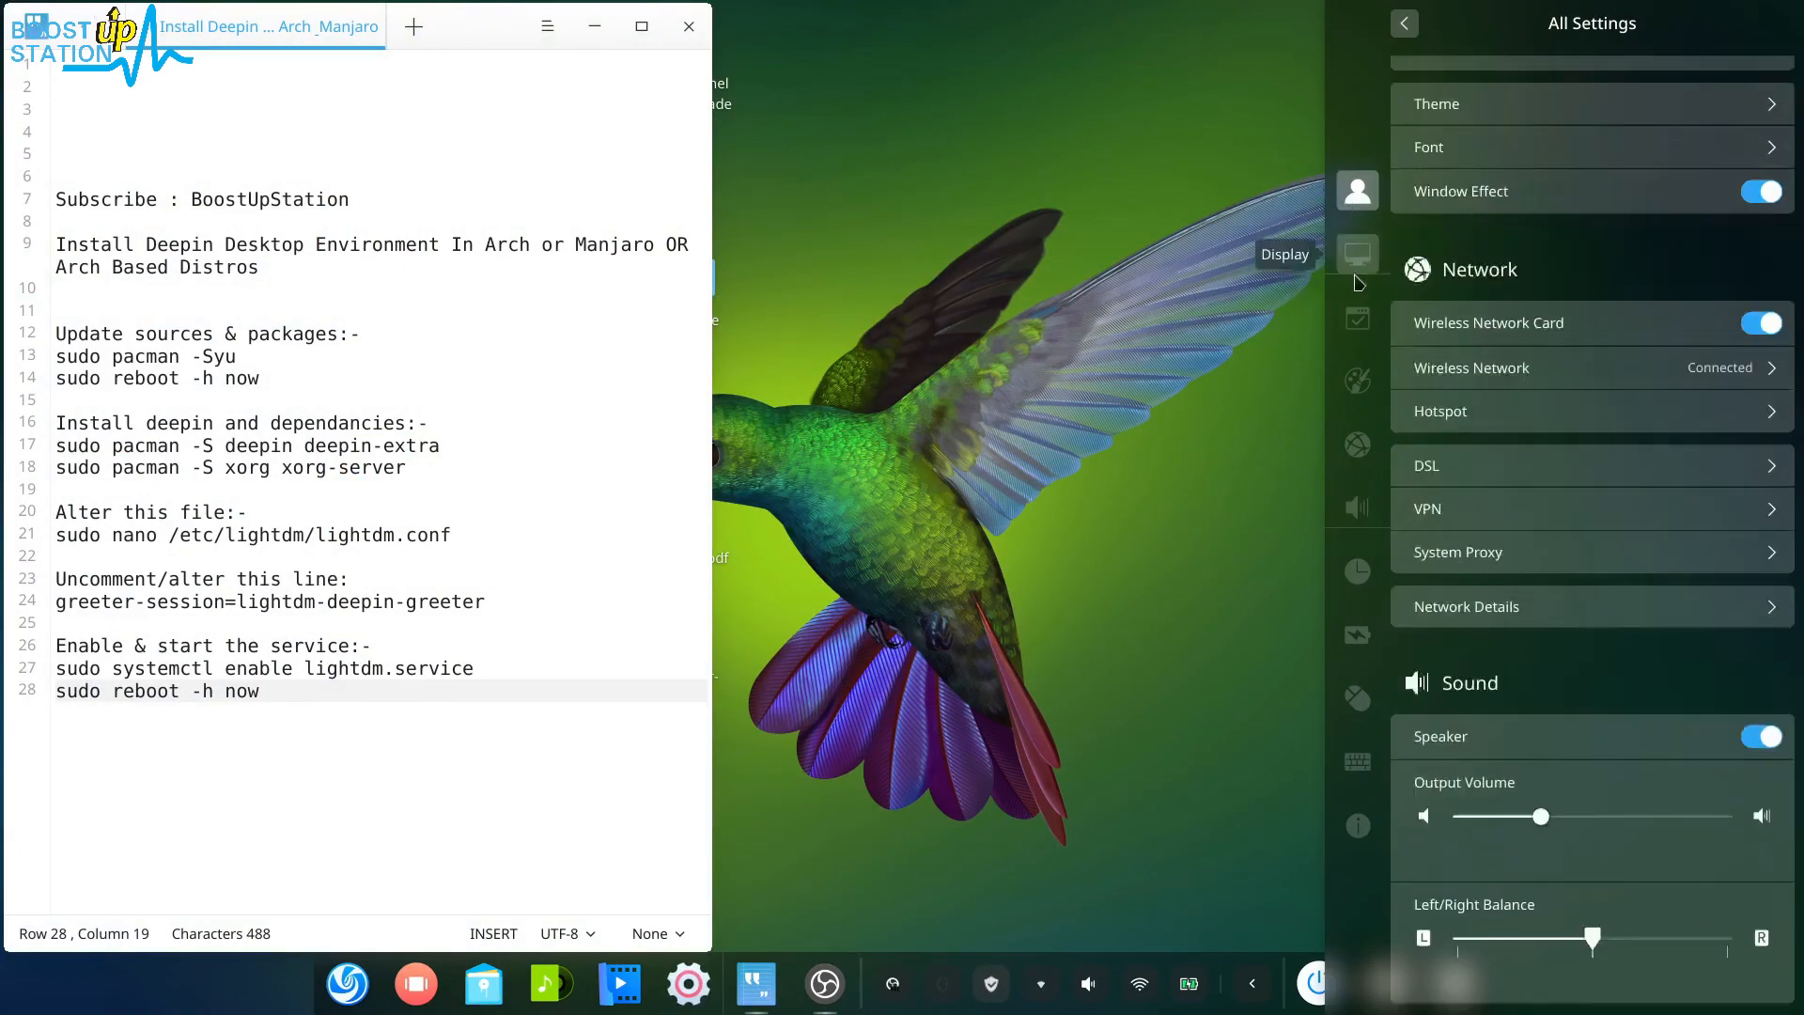